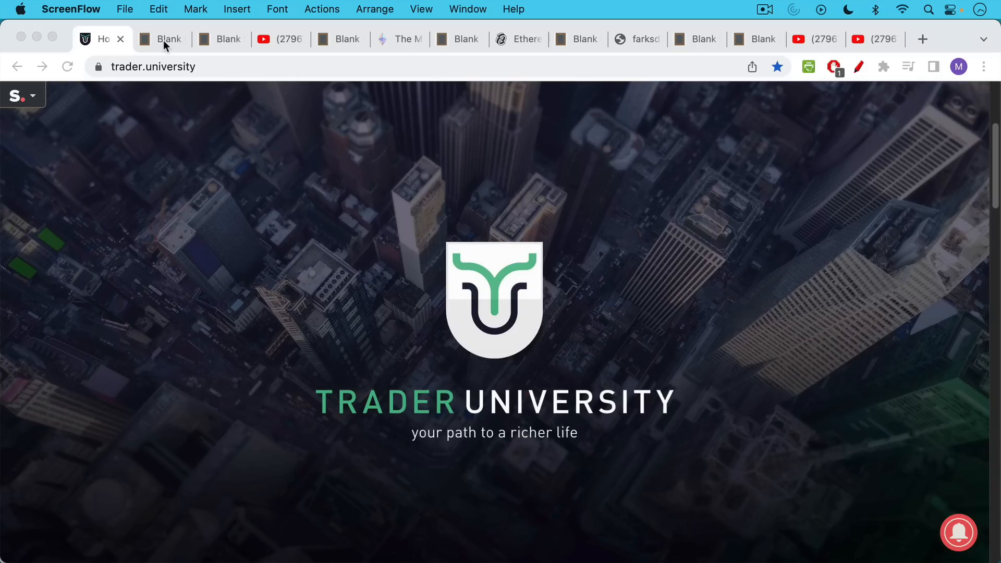
Show the title note 'Is The Ethereum Merge A Good Thing?' in Blank Slate.
left_click(166, 39)
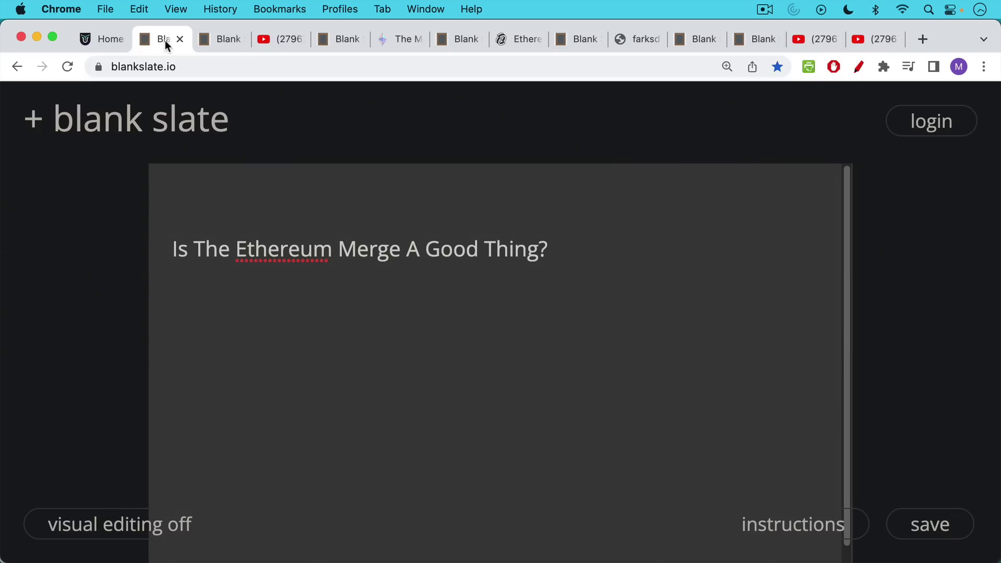
mouse_move(151, 59)
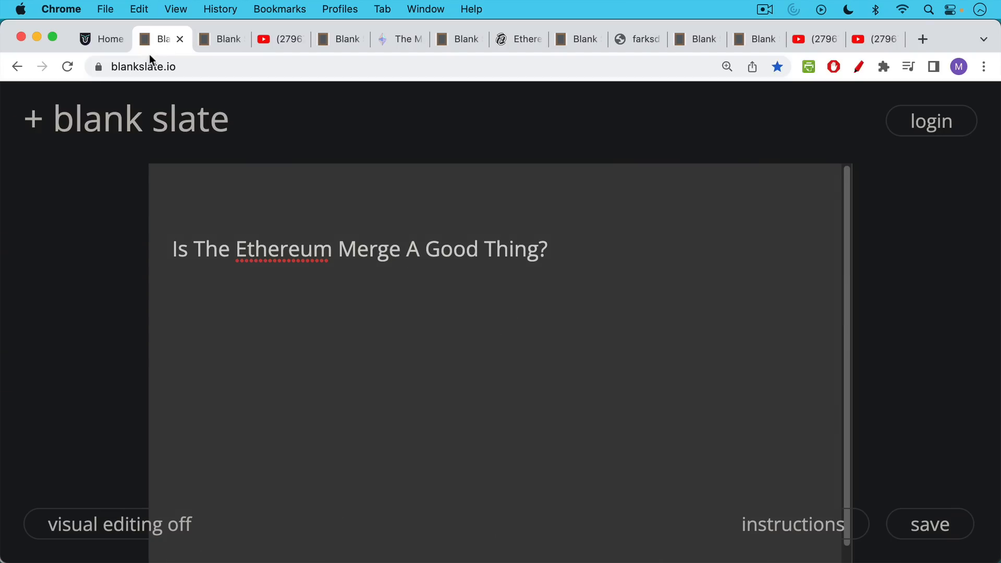
Switch to the 'What is the Merge?' note describing the Badger Dance.
left_click(217, 39)
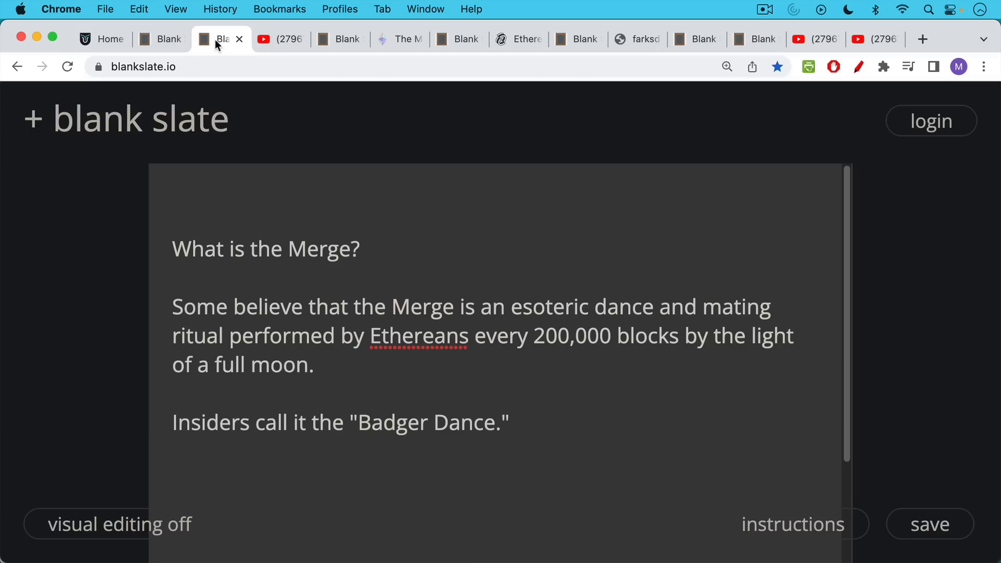
mouse_move(215, 49)
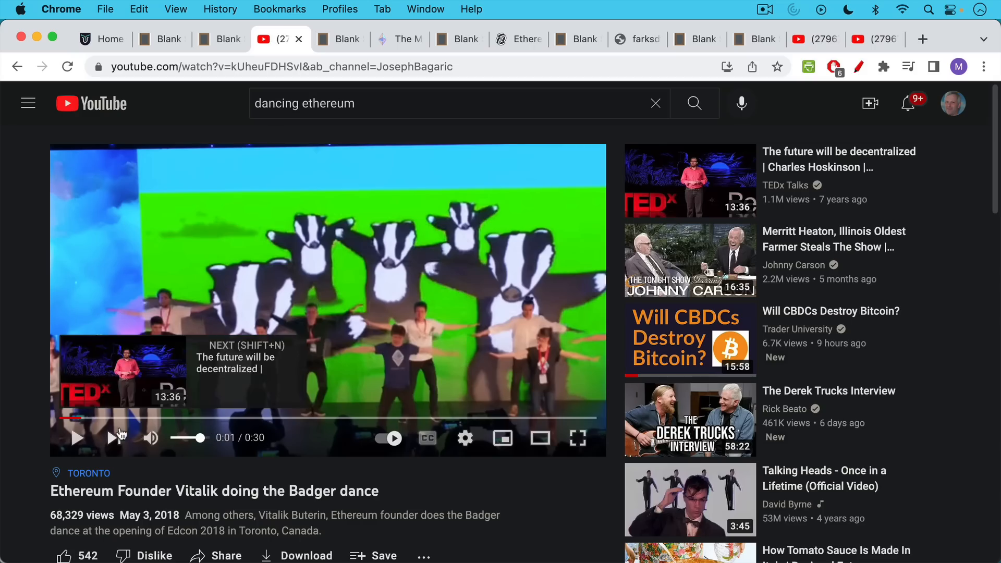
Play the Vitalik Badger dance clip, then show the 'What the Merge really is...' note.
left_click(79, 438)
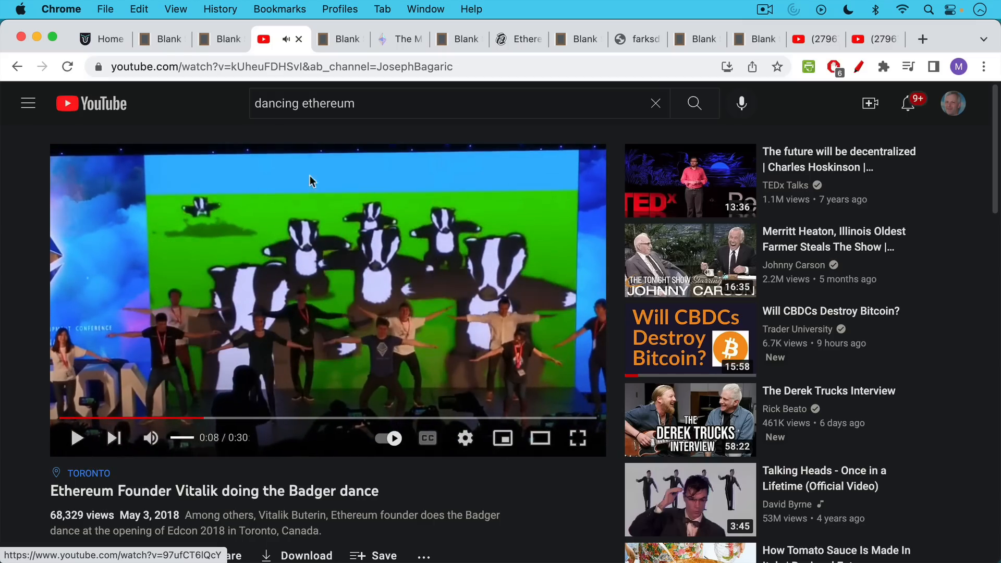
left_click(338, 39)
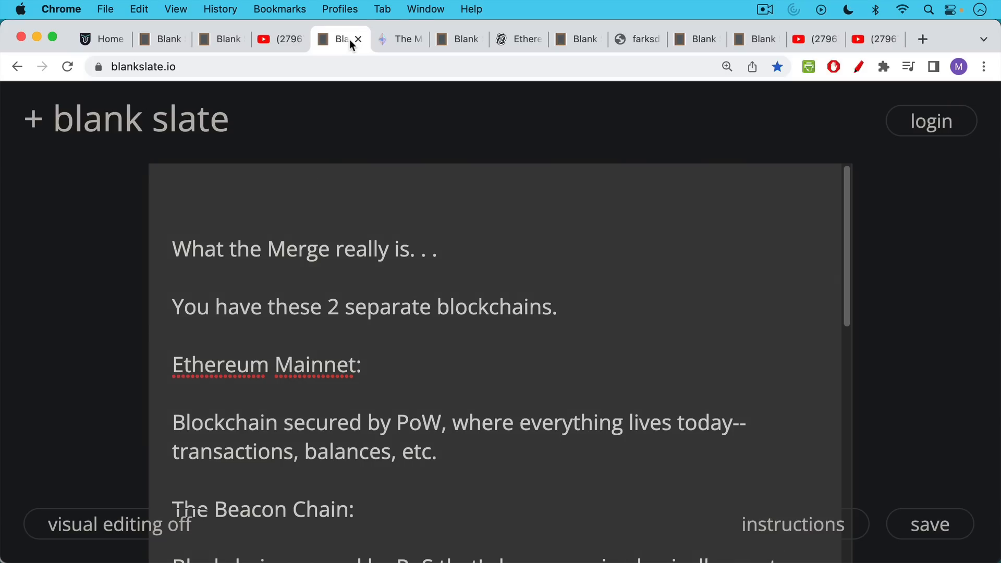
mouse_move(340, 192)
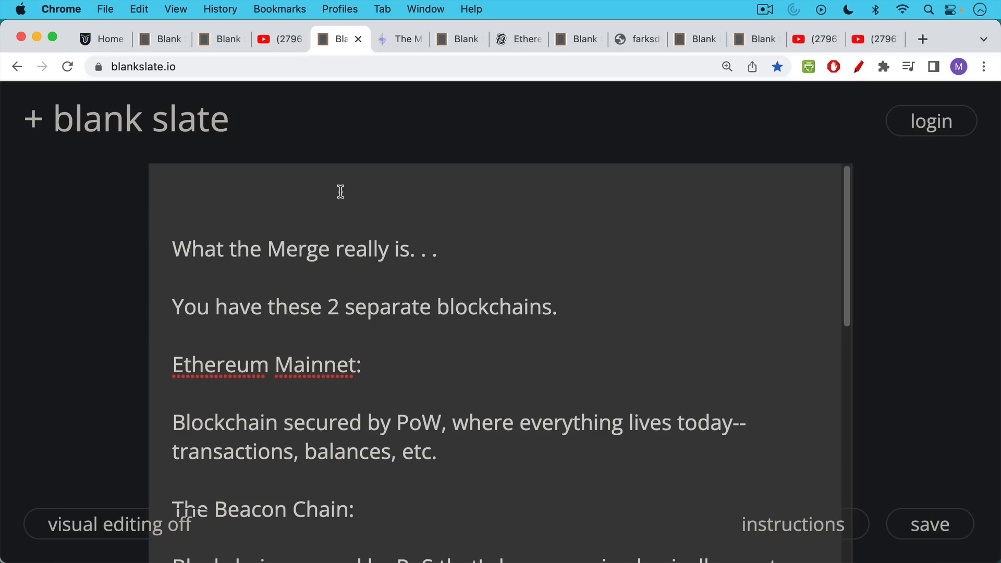
Read through the 'What the Merge really is' note, then show ethereum.org's Merge page.
scroll("down", 3)
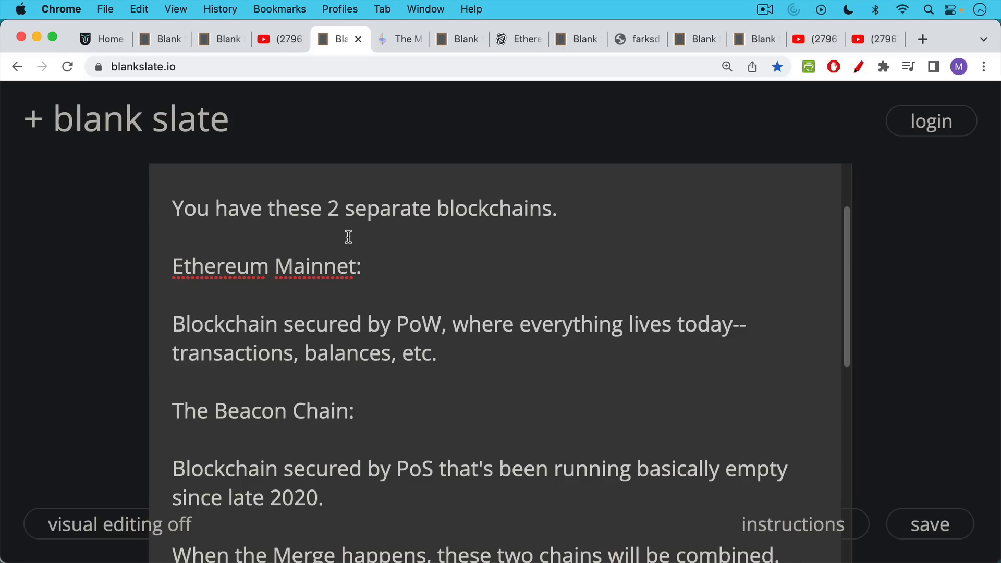
mouse_move(344, 273)
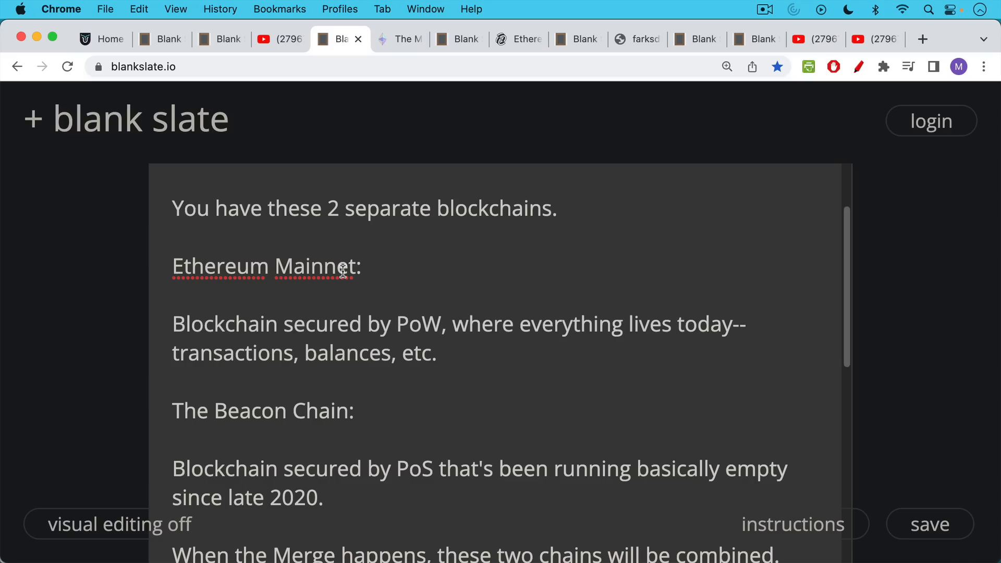
mouse_move(351, 297)
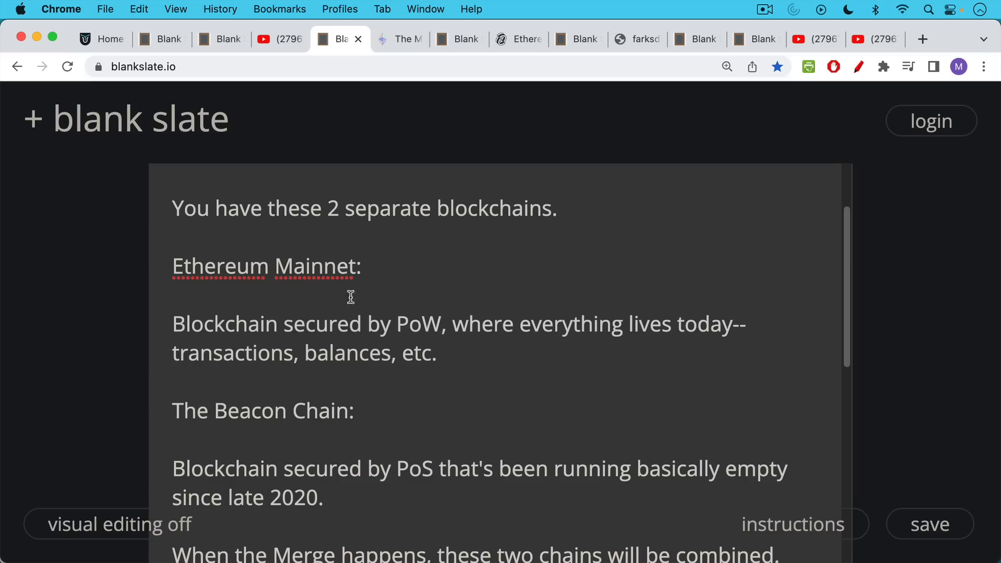
scroll("down", 3)
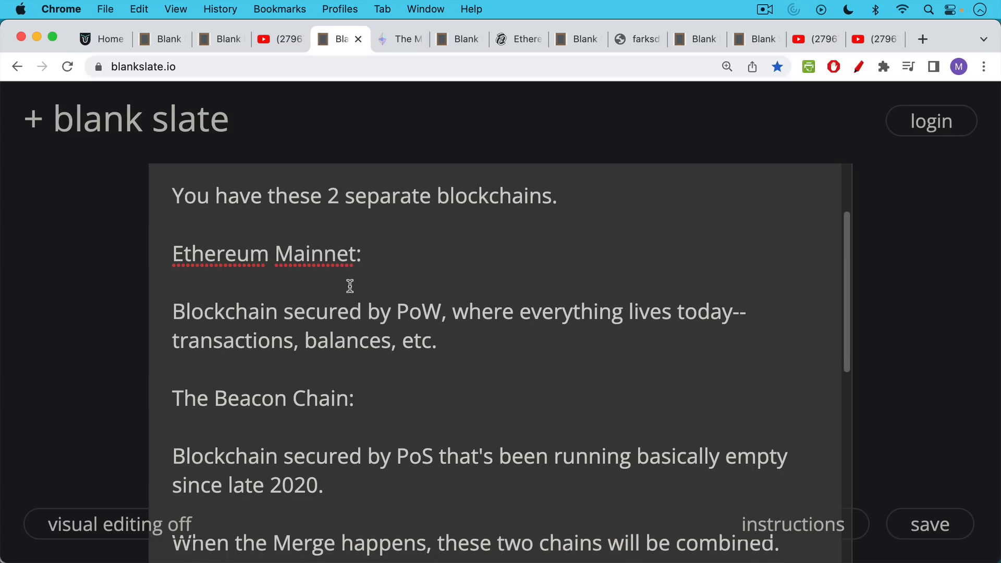
scroll("down", 3)
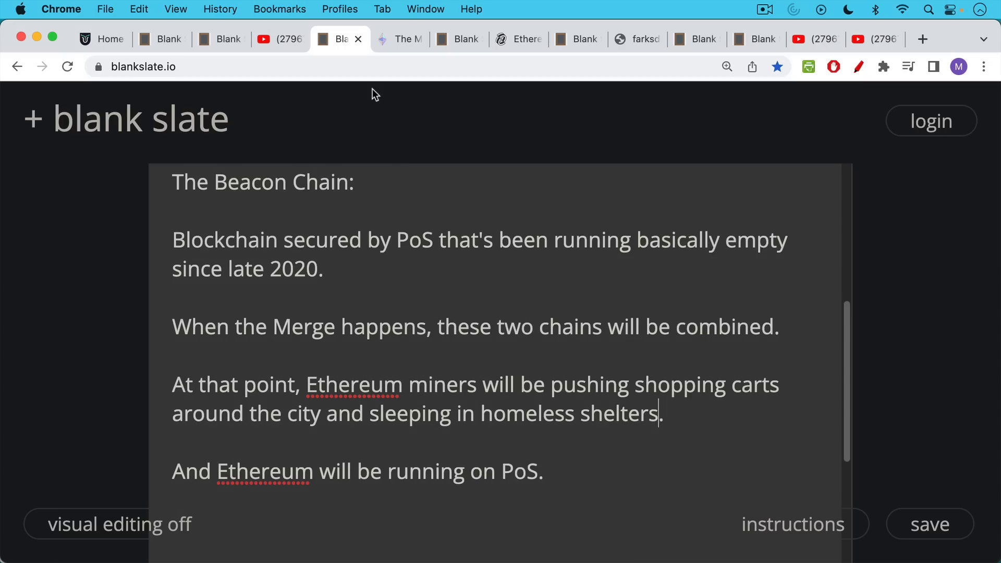
left_click(400, 39)
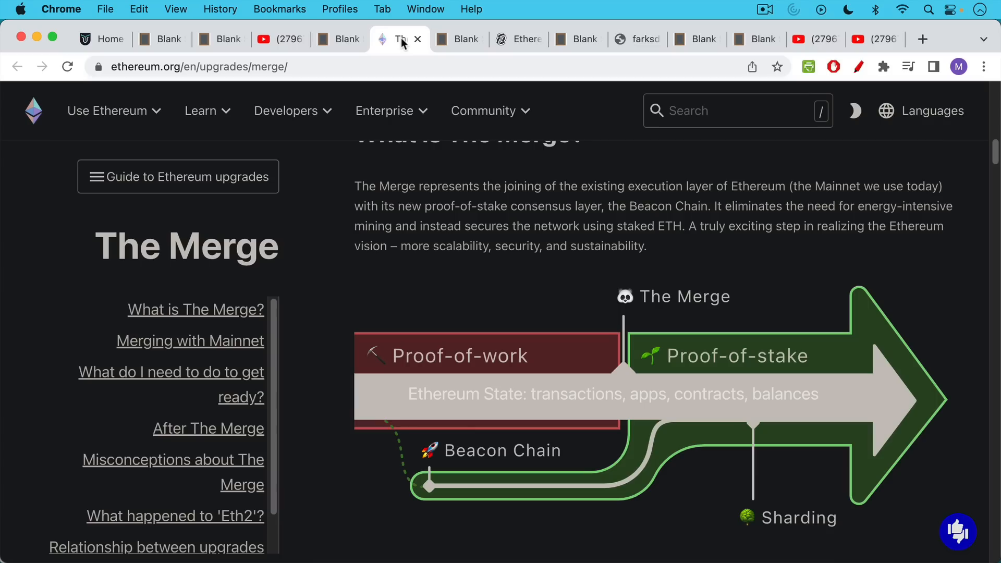
Move on to the 'Proof of Stake vs. Proof of Work' note.
left_click(458, 39)
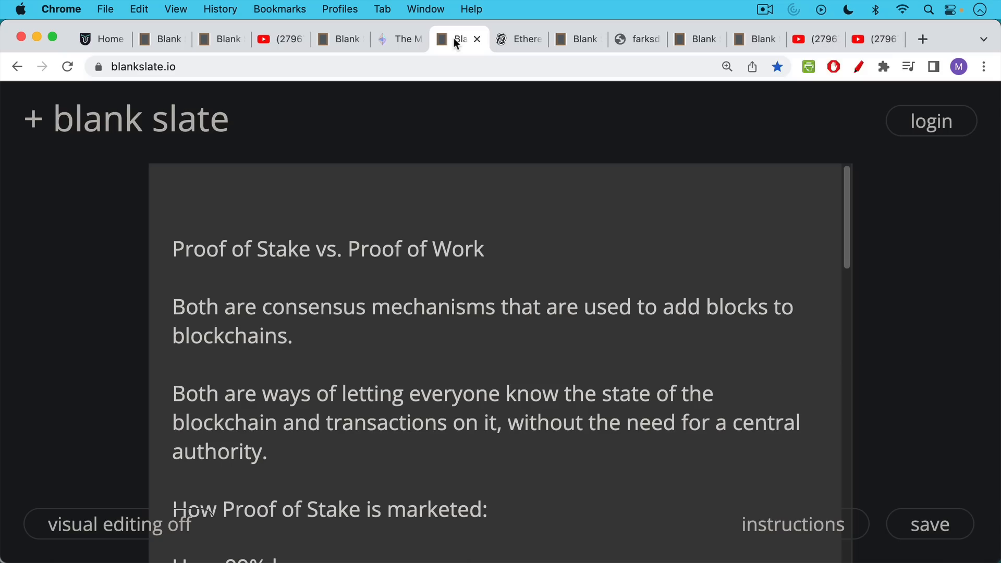
scroll("down", 3)
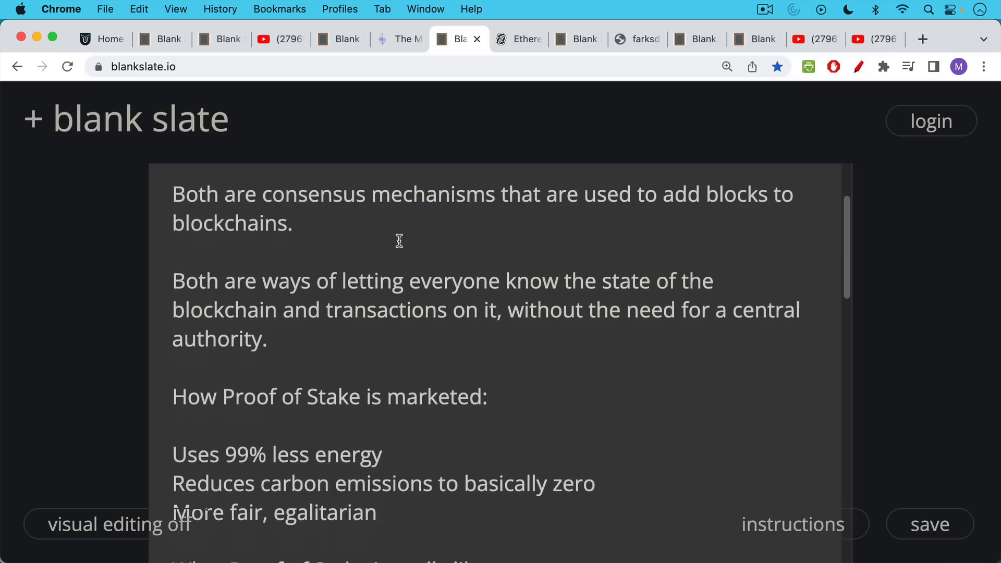
scroll("down", 3)
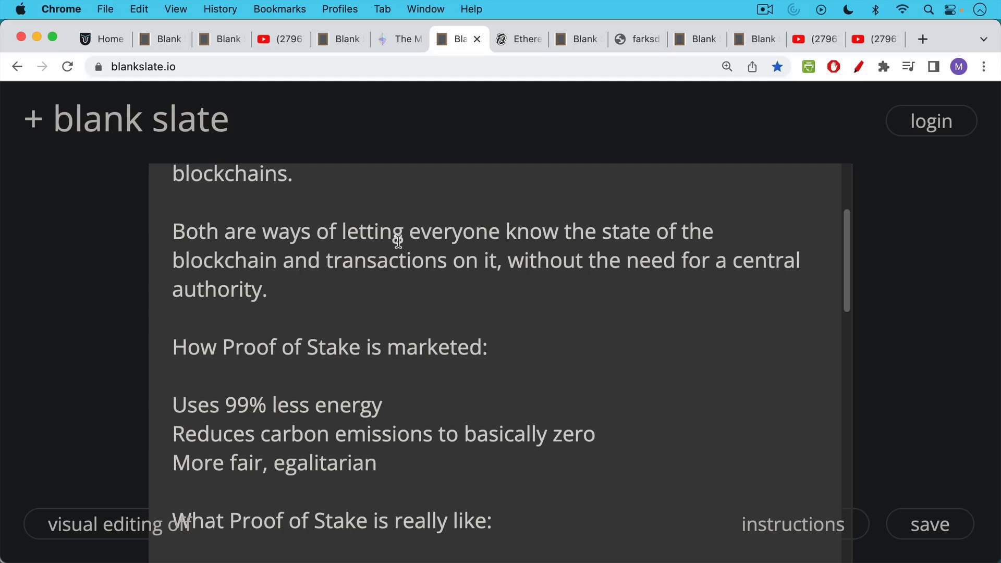
mouse_move(394, 251)
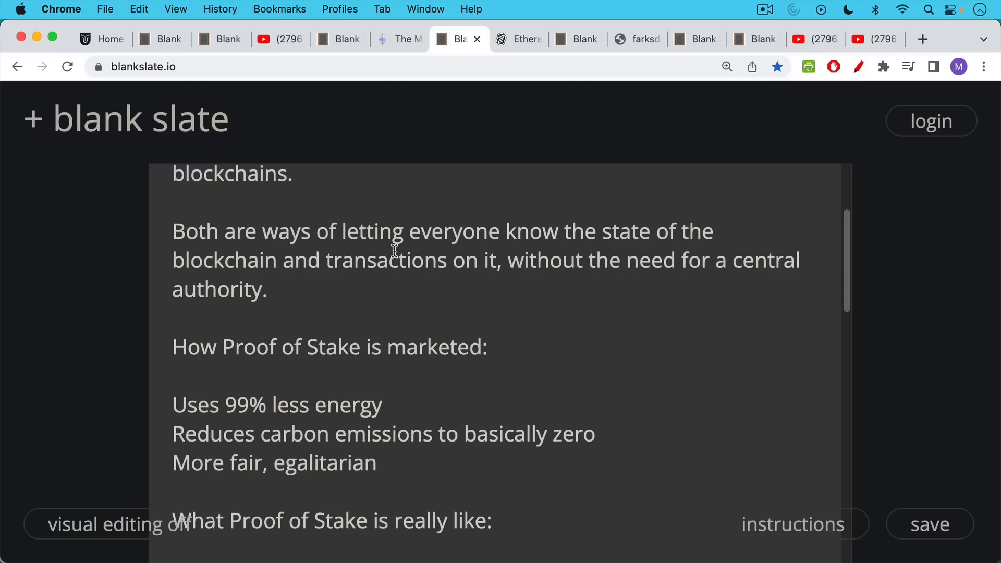
scroll("down", 3)
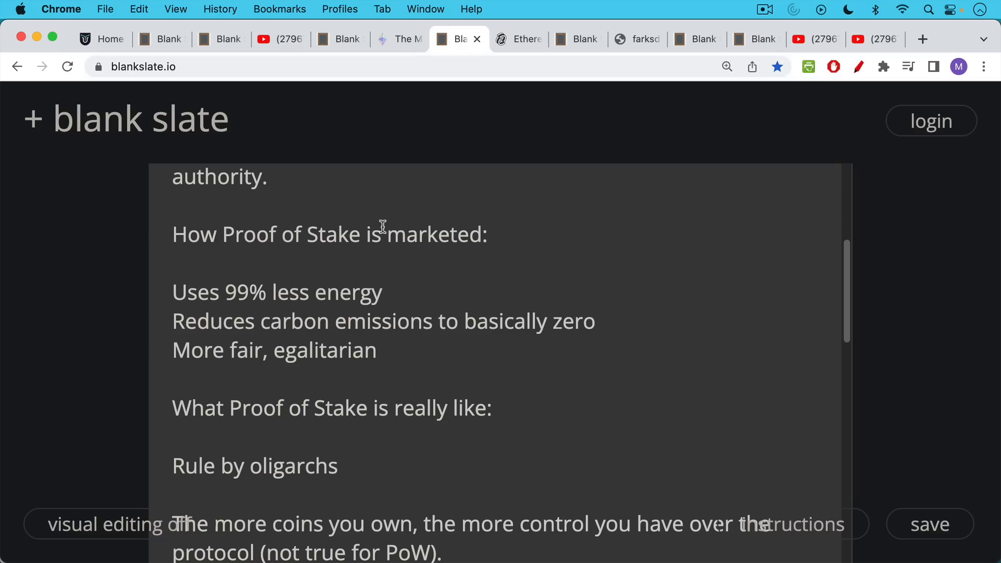
mouse_move(397, 364)
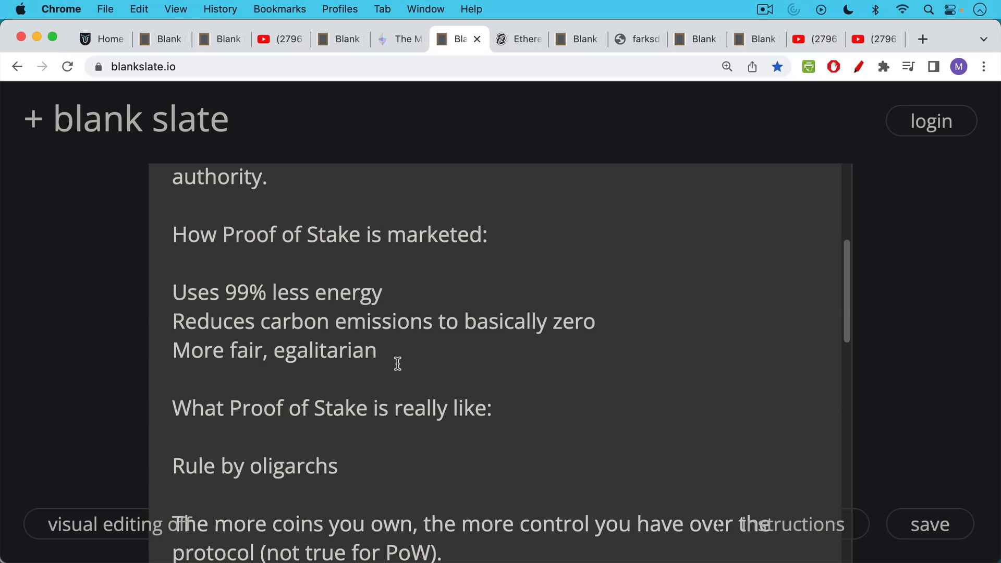
scroll("down", 3)
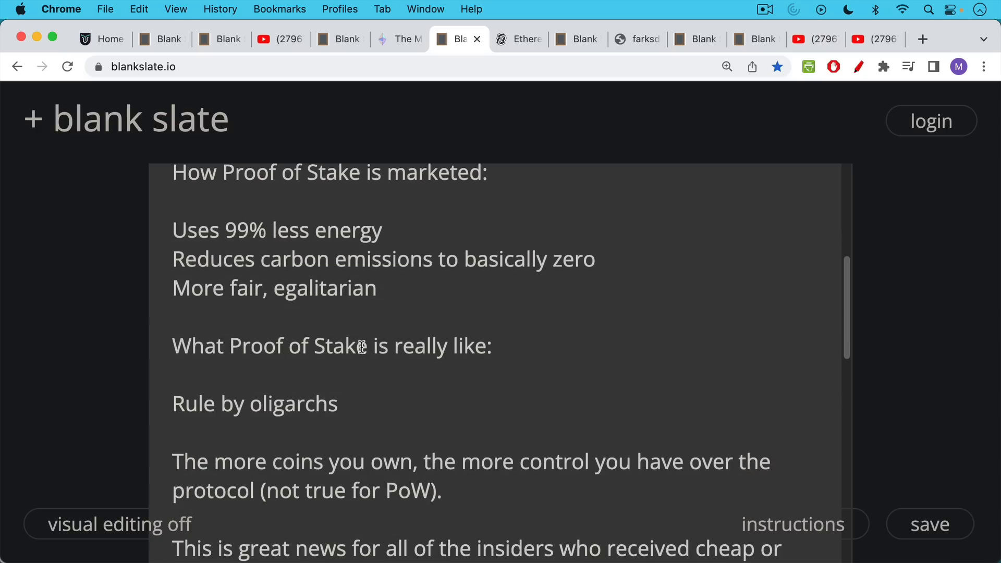
scroll("down", 3)
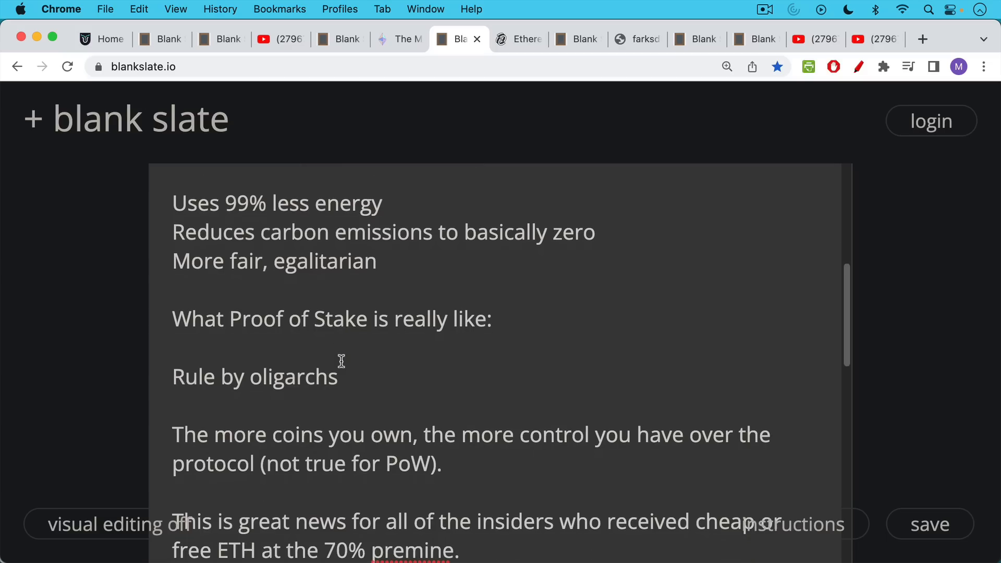
scroll("down", 3)
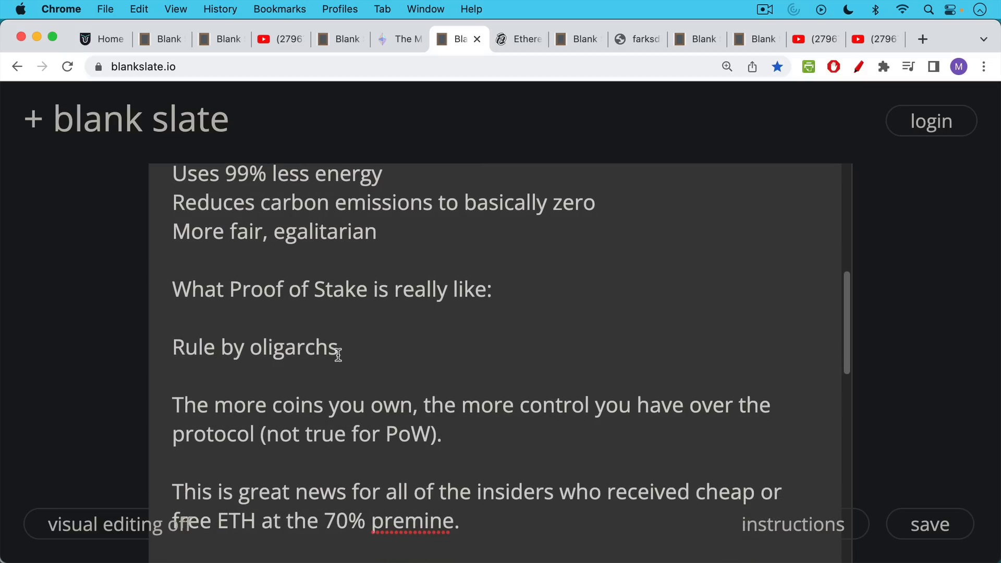
mouse_move(337, 346)
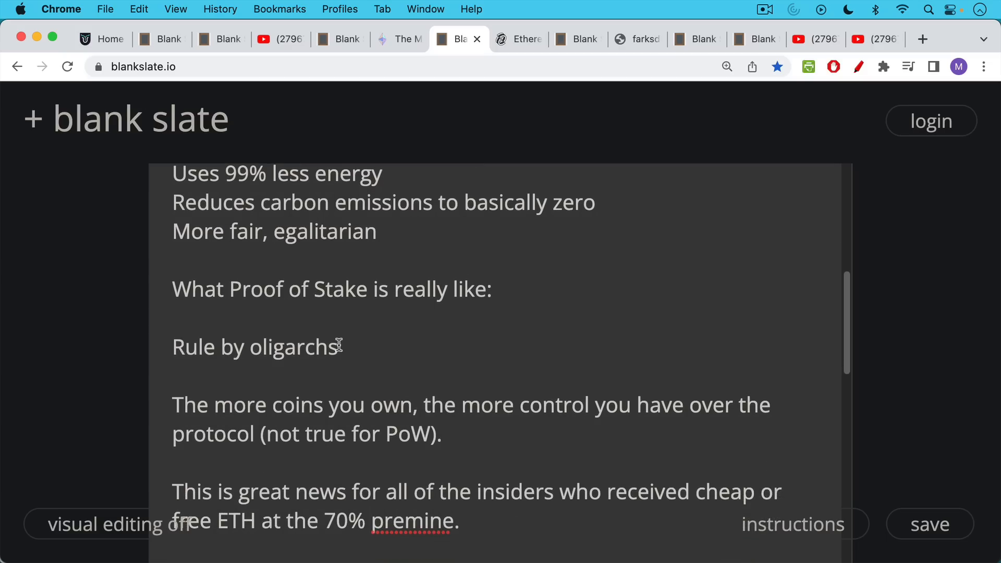
scroll("down", 3)
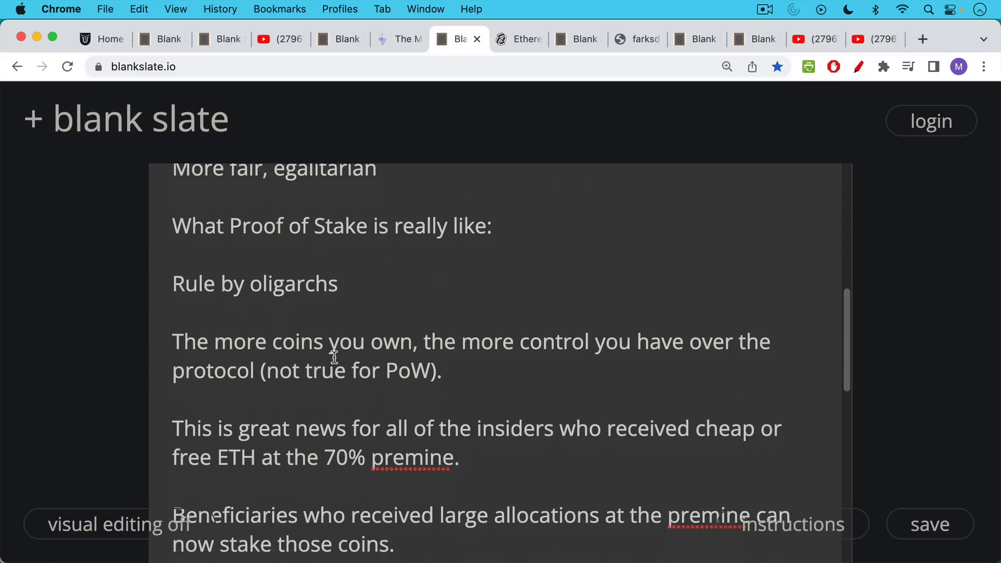
scroll("down", 3)
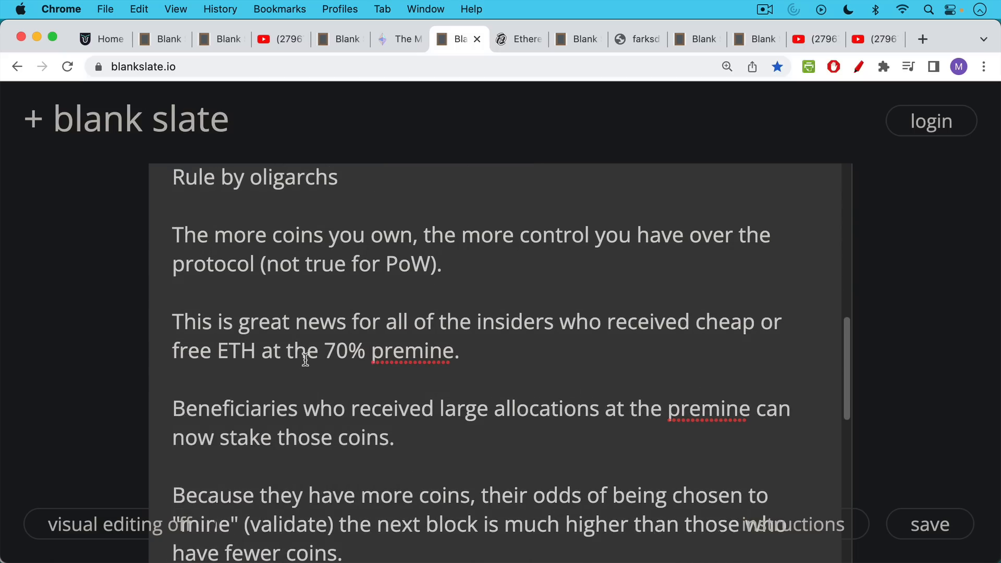
mouse_move(295, 334)
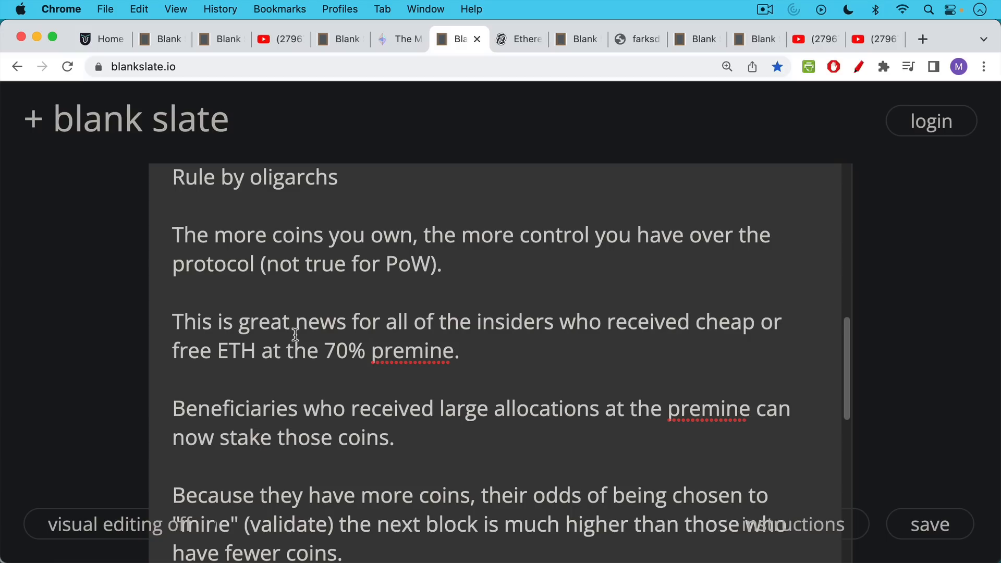
mouse_move(298, 318)
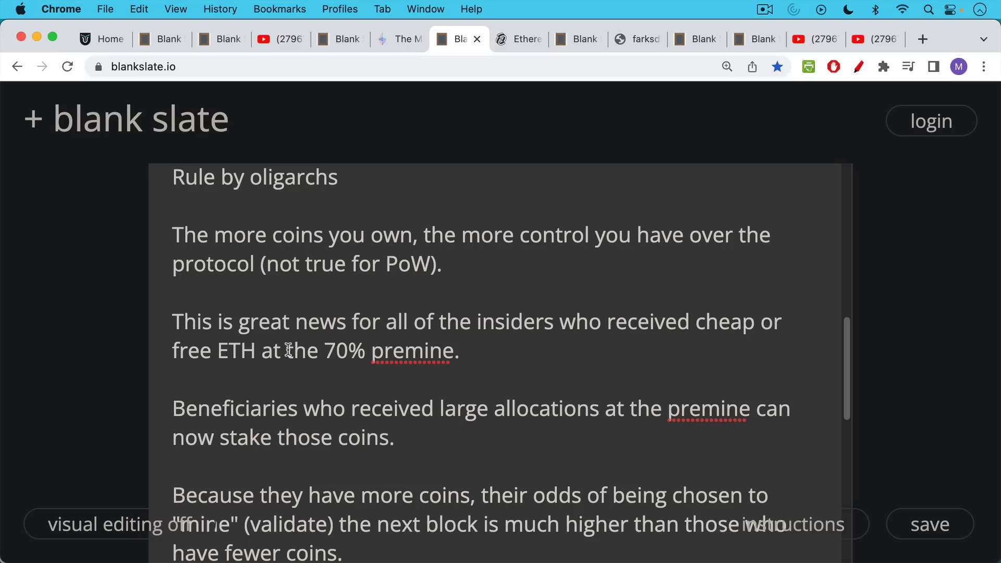
scroll("down", 3)
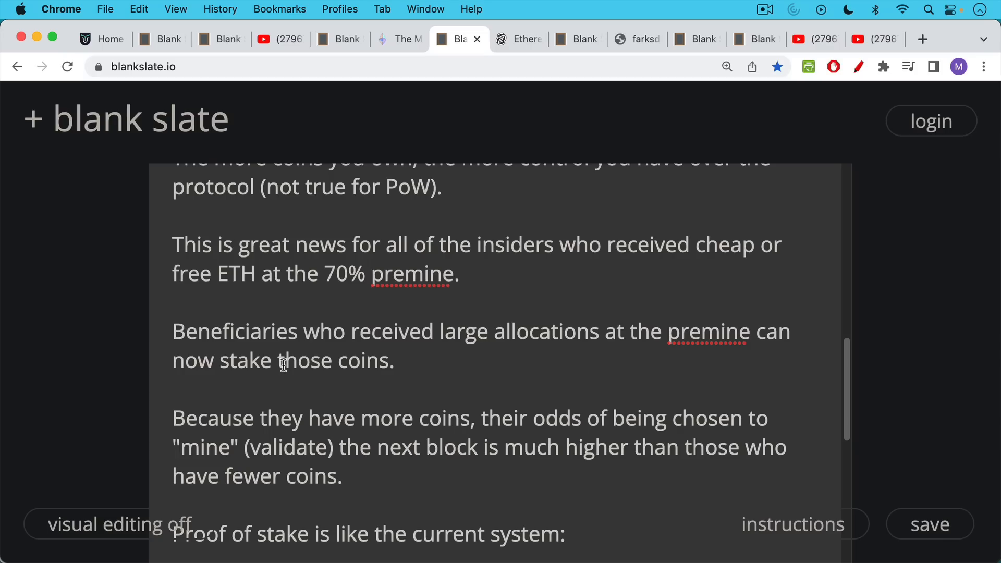
scroll("down", 3)
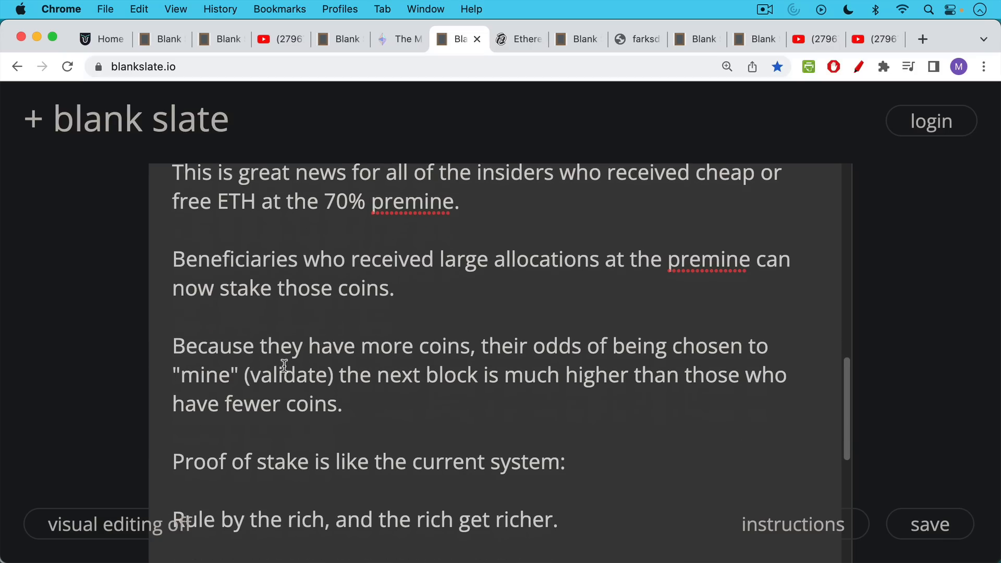
scroll("down", 3)
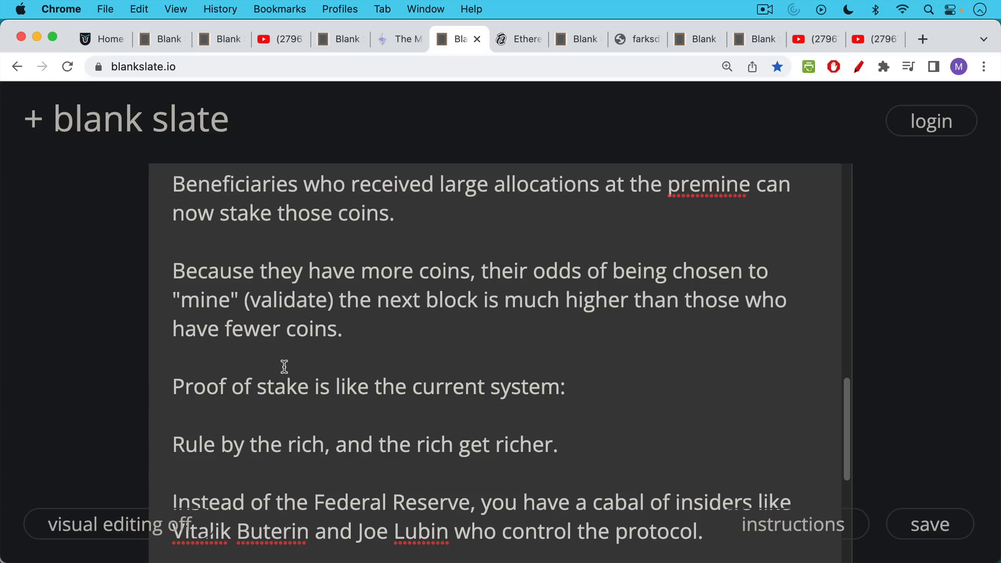
scroll("down", 3)
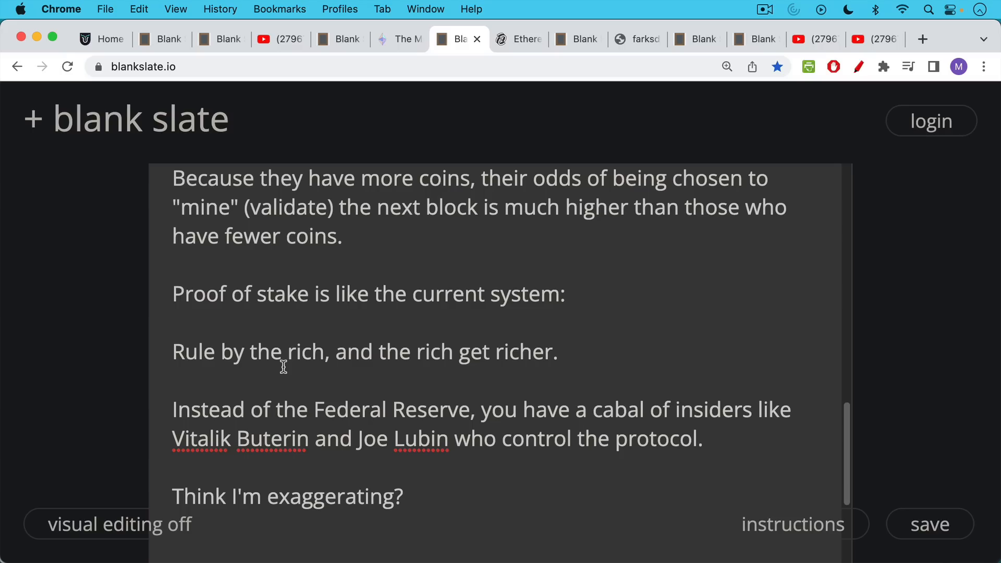
mouse_move(280, 357)
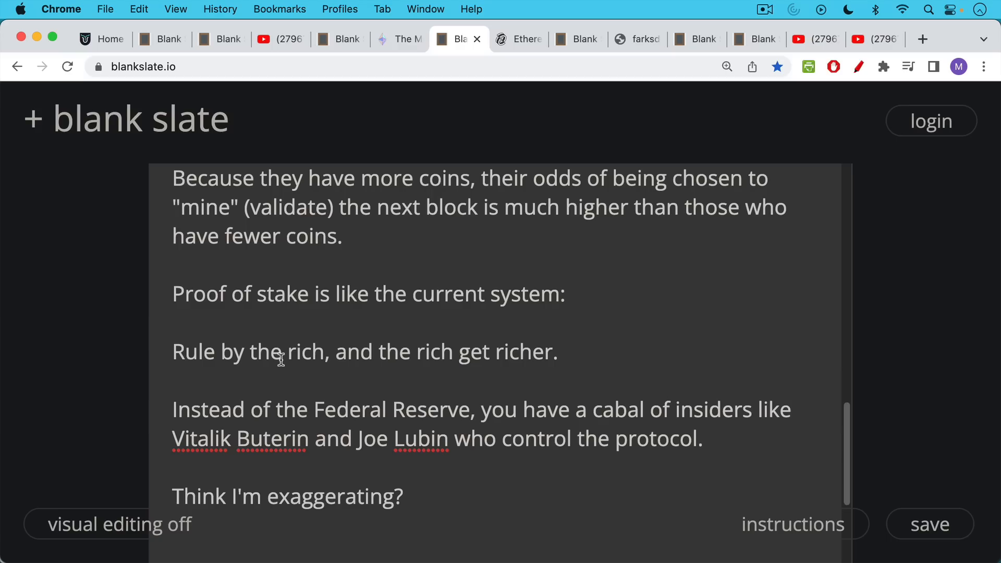
scroll("down", 3)
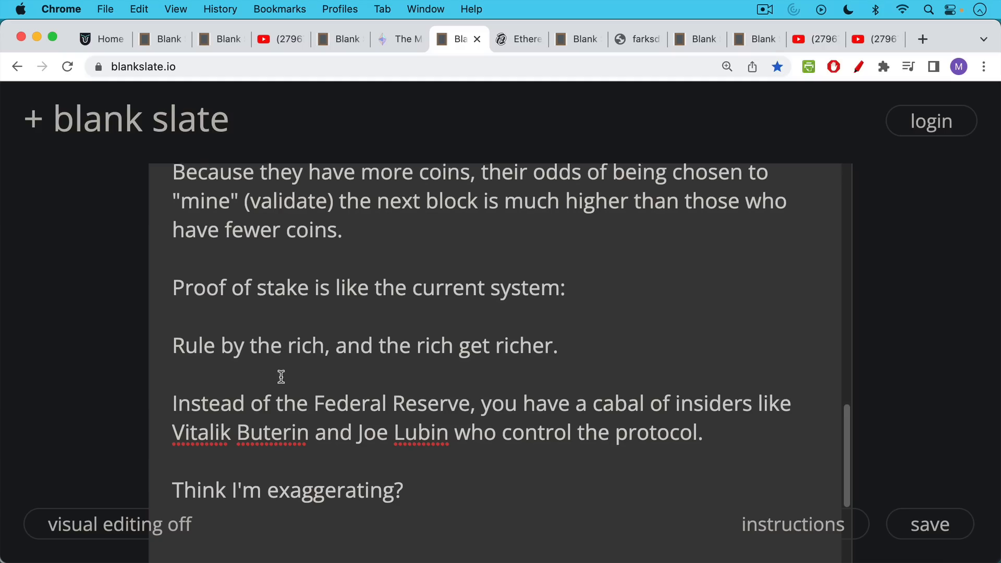
scroll("down", 3)
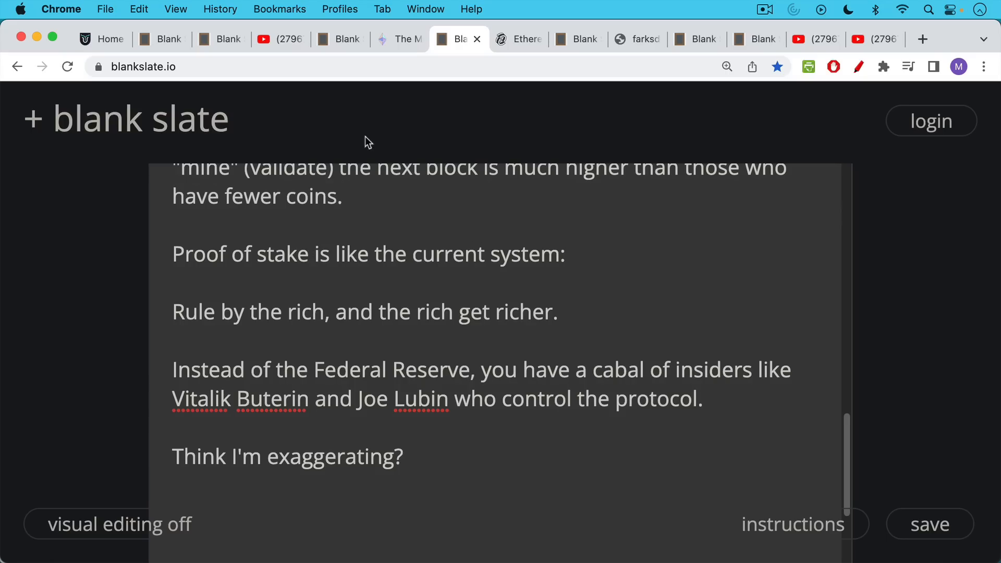
Show Decrypt's 'Surge, Verge, Purge, and Splurge' article and scroll down to Vitalik's photo.
left_click(522, 39)
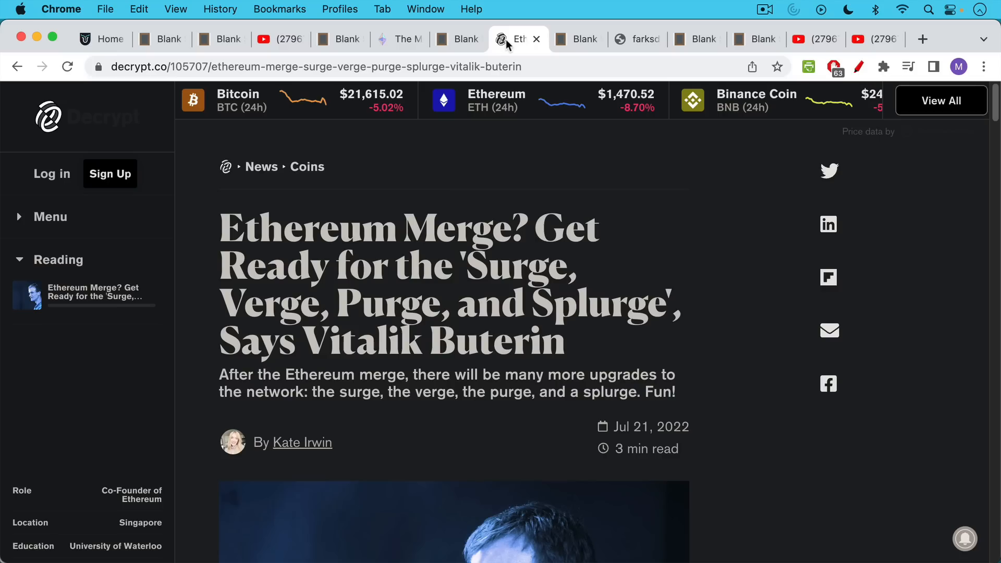
mouse_move(521, 235)
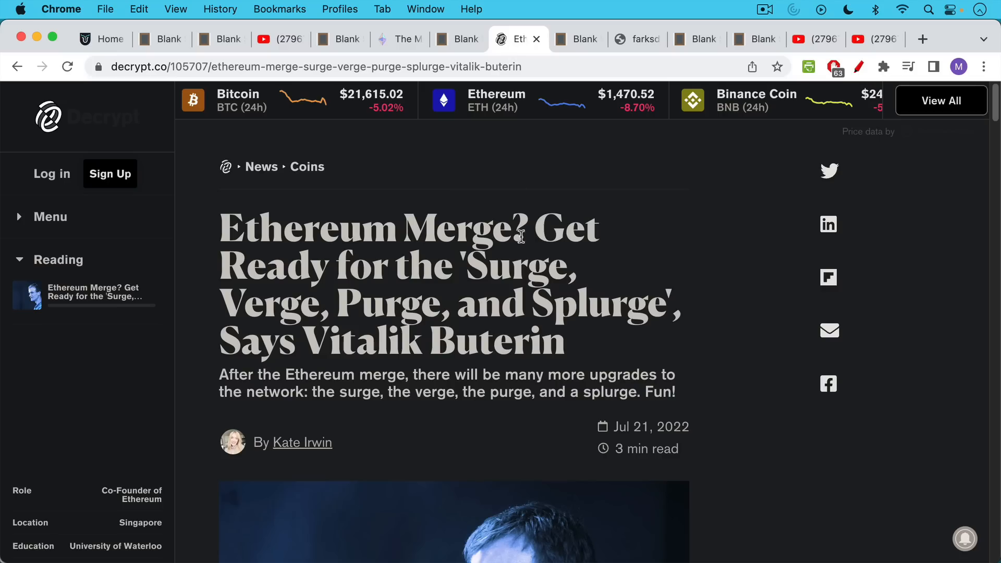
mouse_move(469, 267)
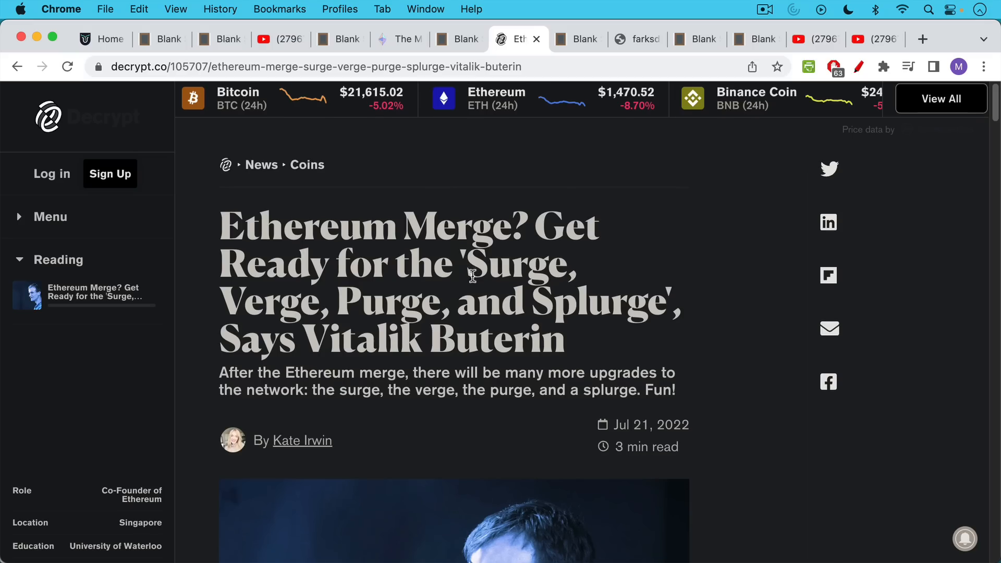
scroll("down", 3)
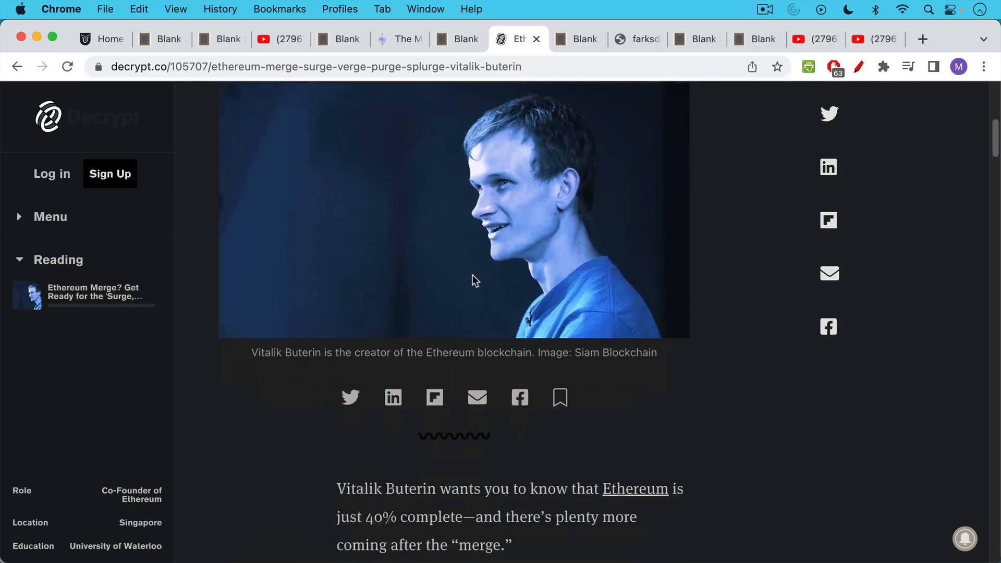
scroll("down", 3)
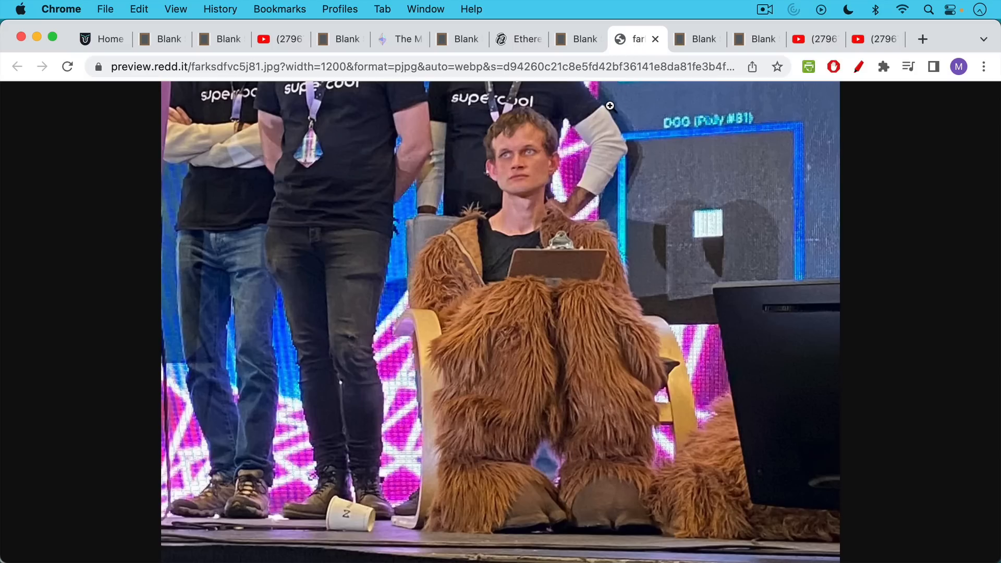
Display the preview.redd.it photo of the Ethereum founder in a furry costume.
left_click(578, 39)
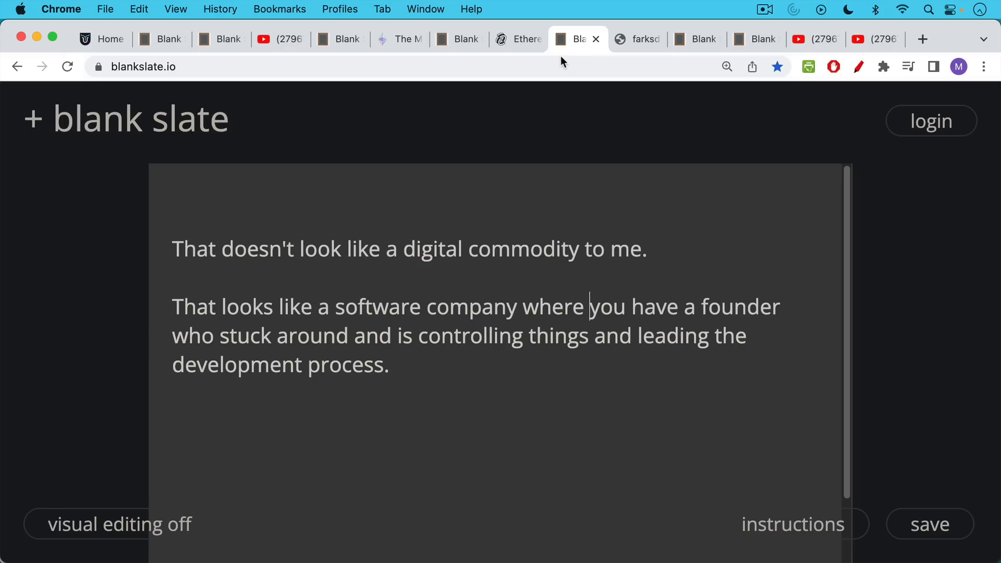
Switch to the note arguing Ethereum resembles a founder-led software company, not a commodity.
left_click(516, 39)
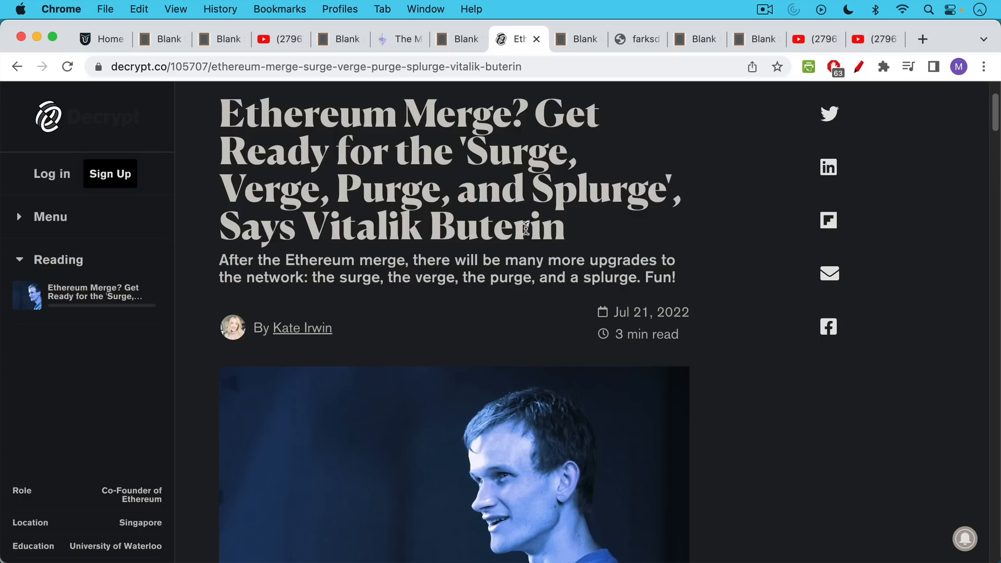
mouse_move(537, 189)
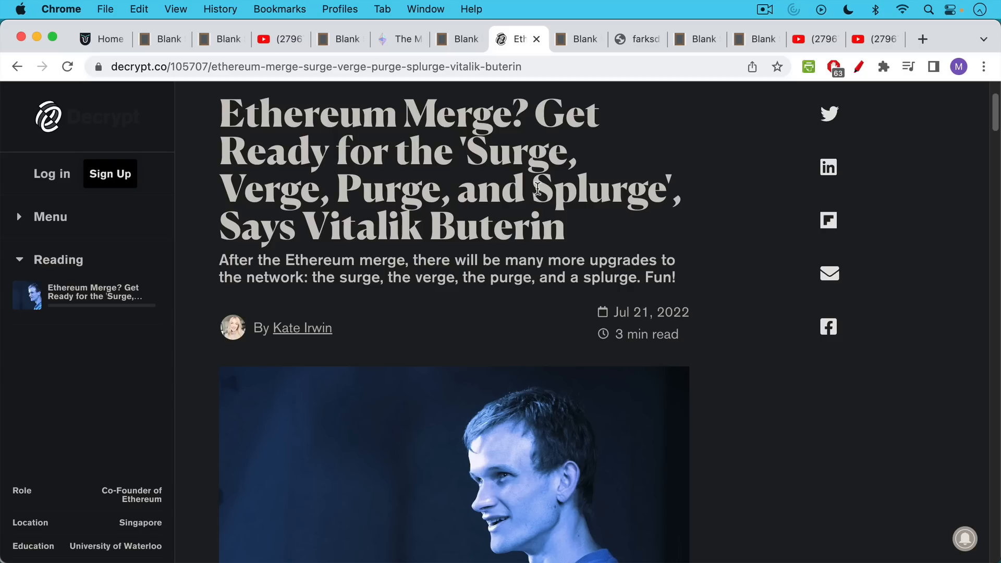
mouse_move(546, 129)
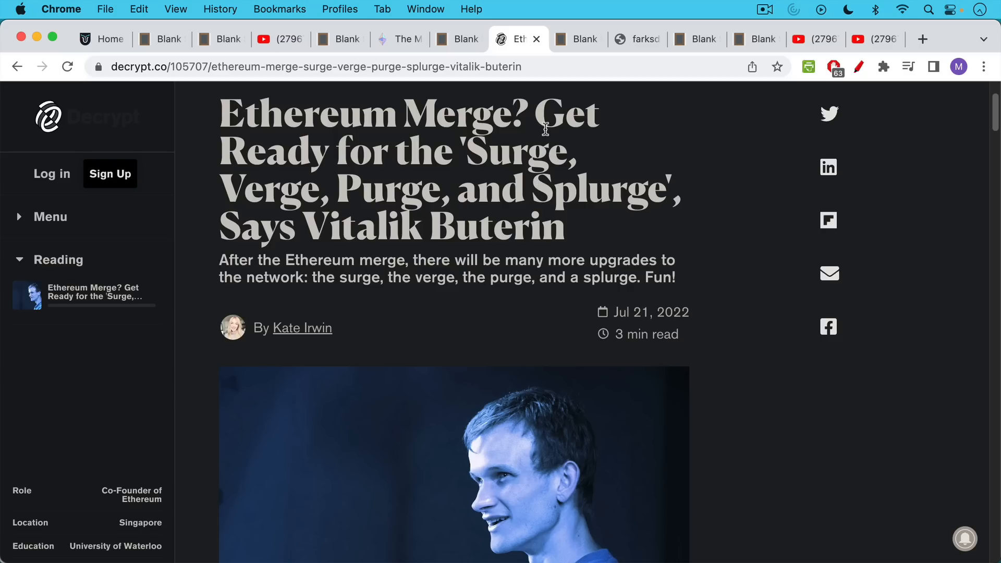
mouse_move(587, 54)
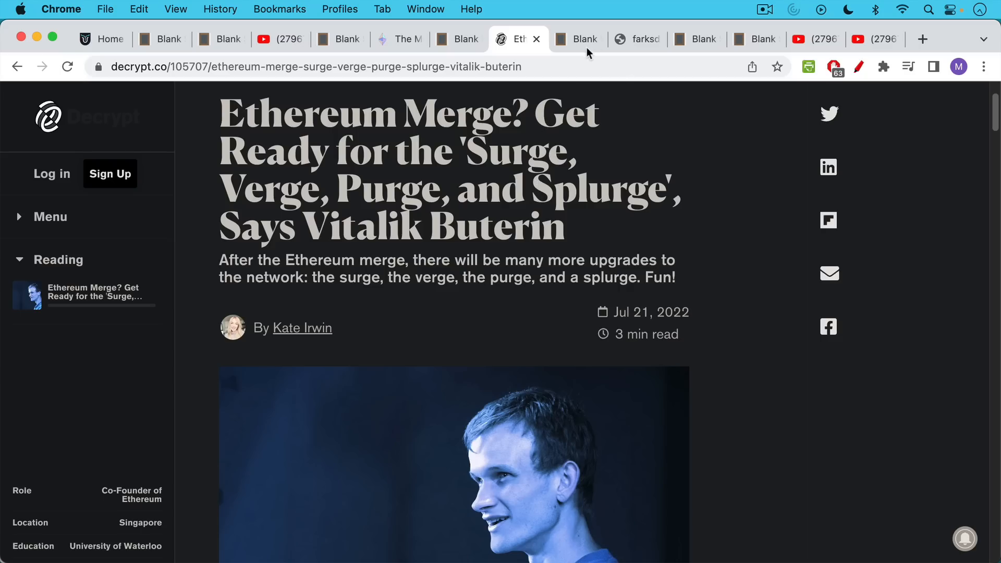
Bring back the furry costume photo, then the note on proof-of-stake energy use.
left_click(636, 39)
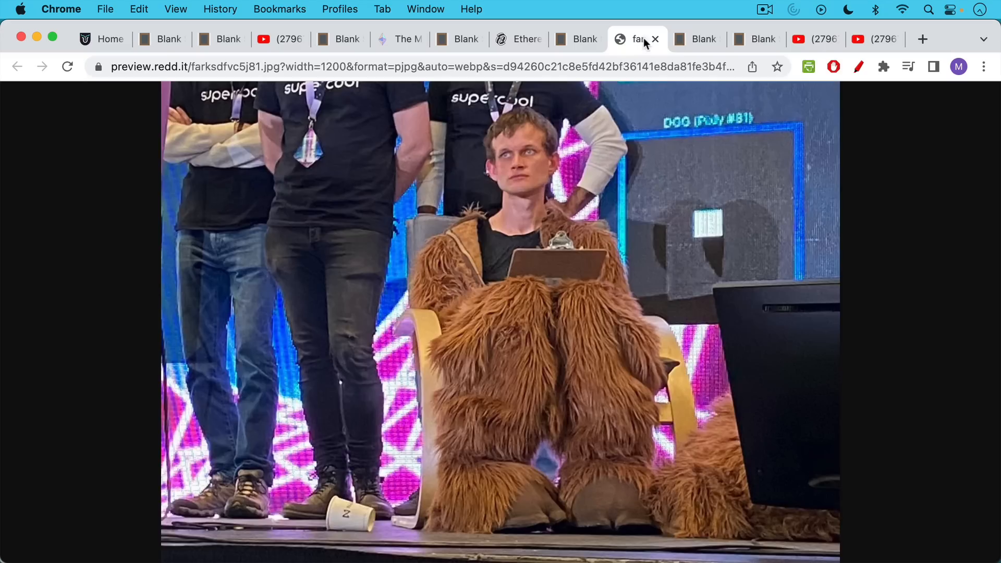
left_click(697, 39)
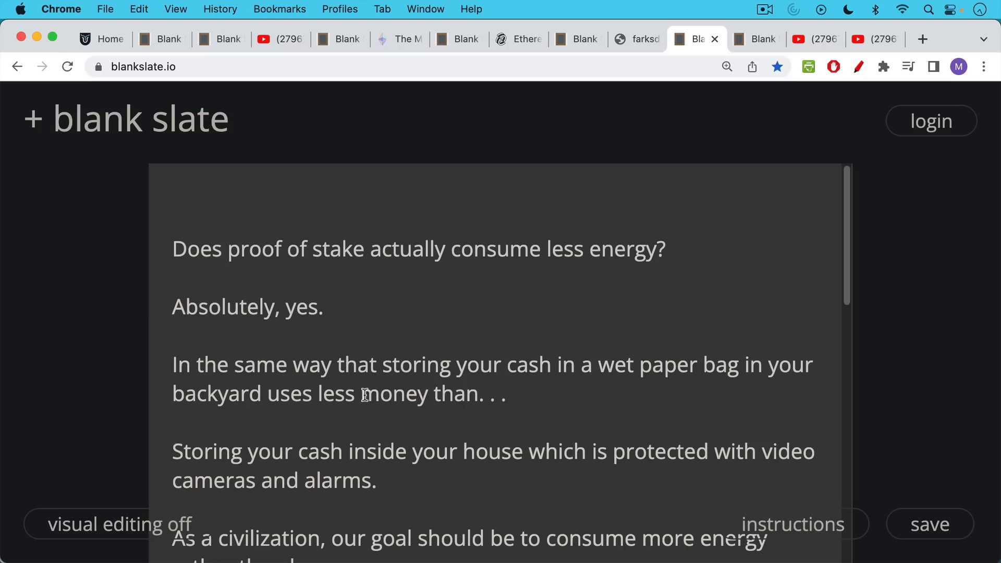
Highlight 'money' in the cash analogy and scroll to the dishwashers-to-cars appliance list.
double_click(394, 394)
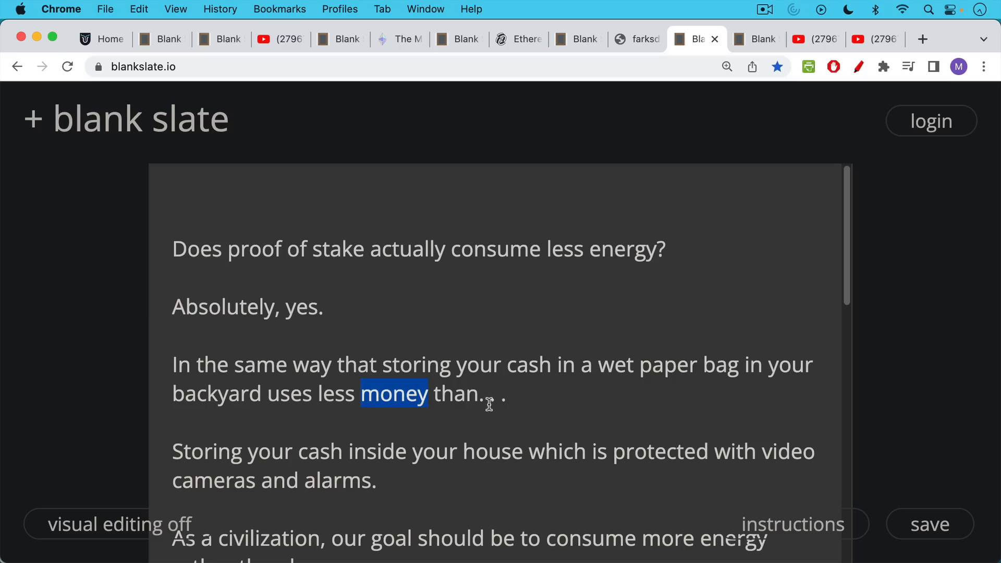
scroll("down", 3)
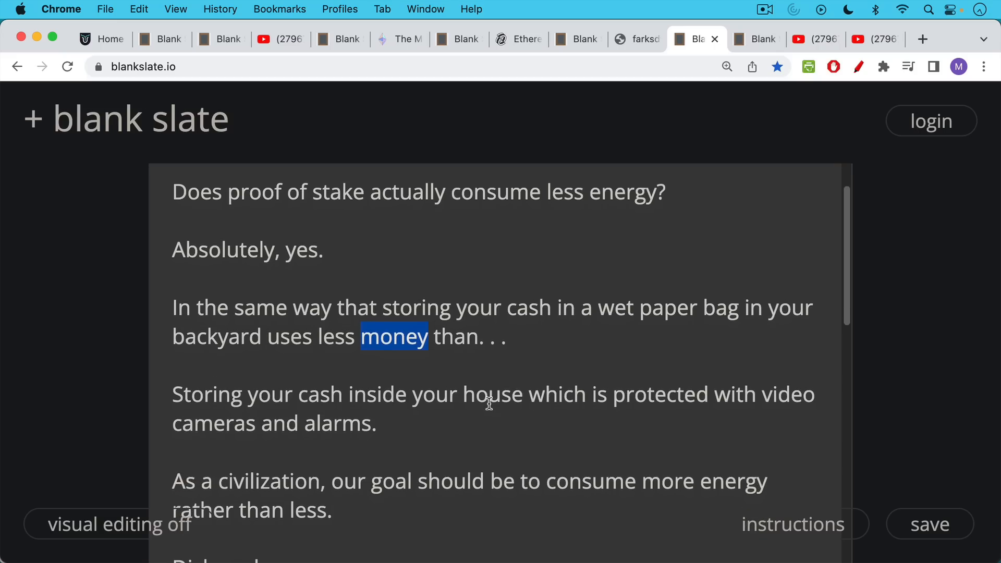
scroll("down", 3)
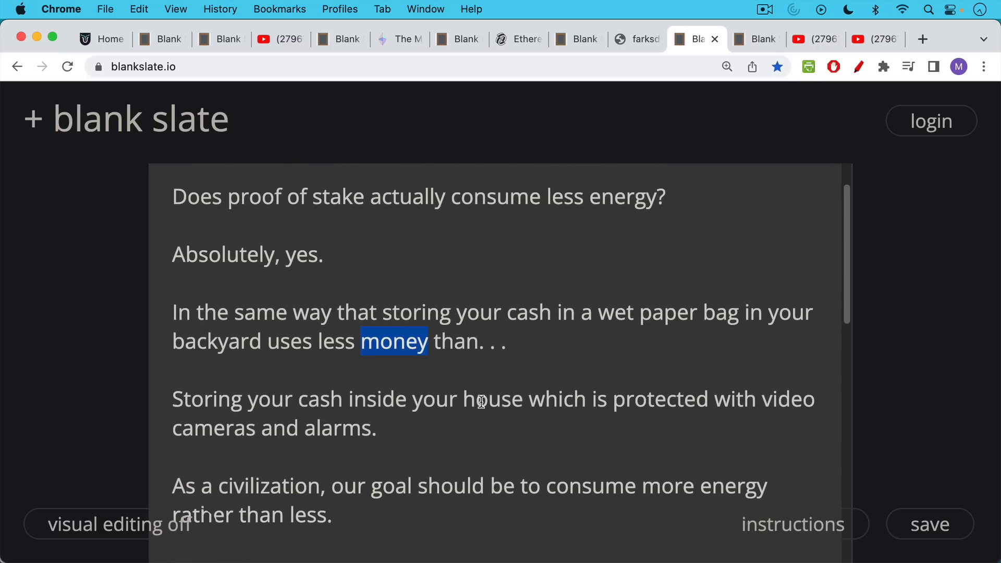
scroll("down", 3)
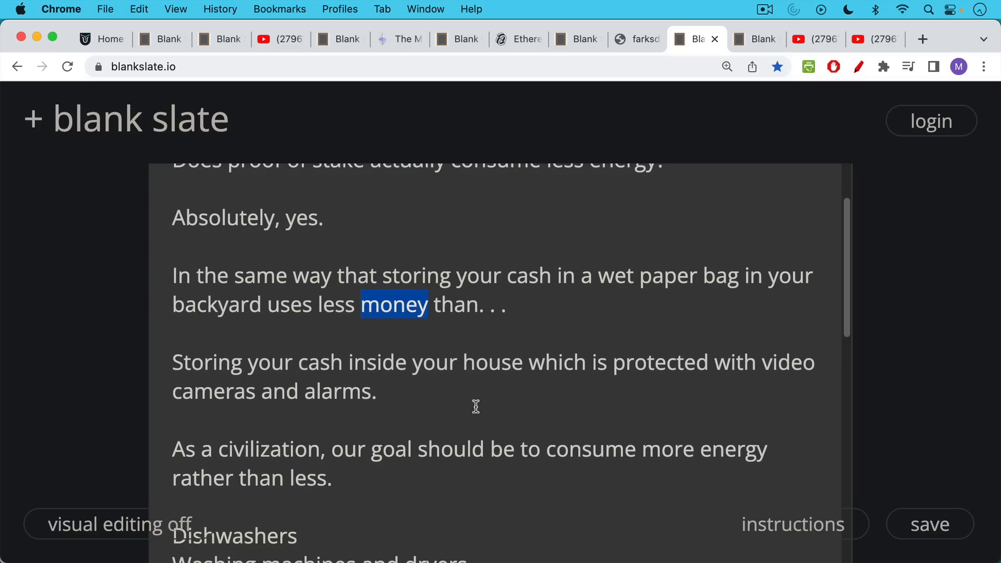
mouse_move(476, 400)
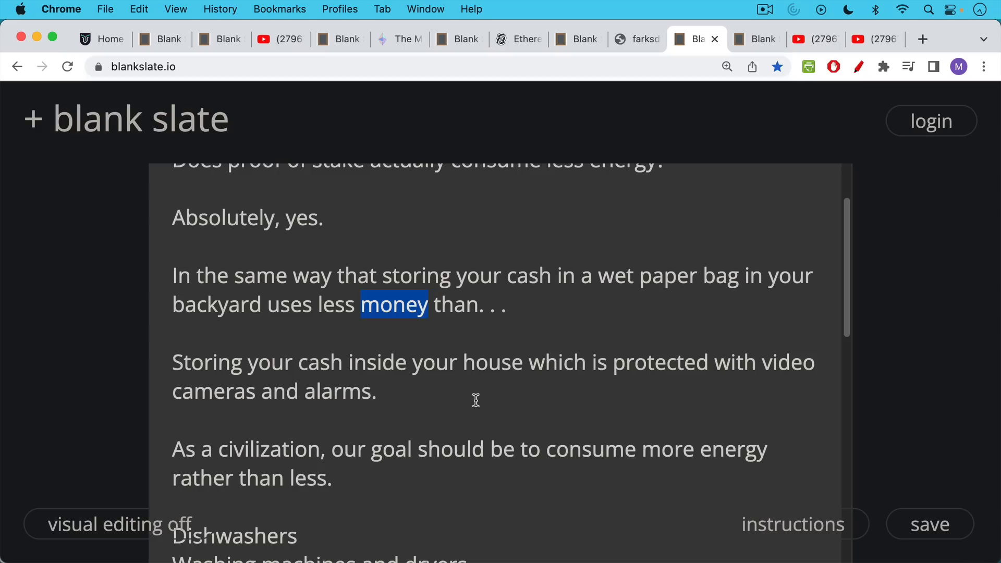
scroll("down", 3)
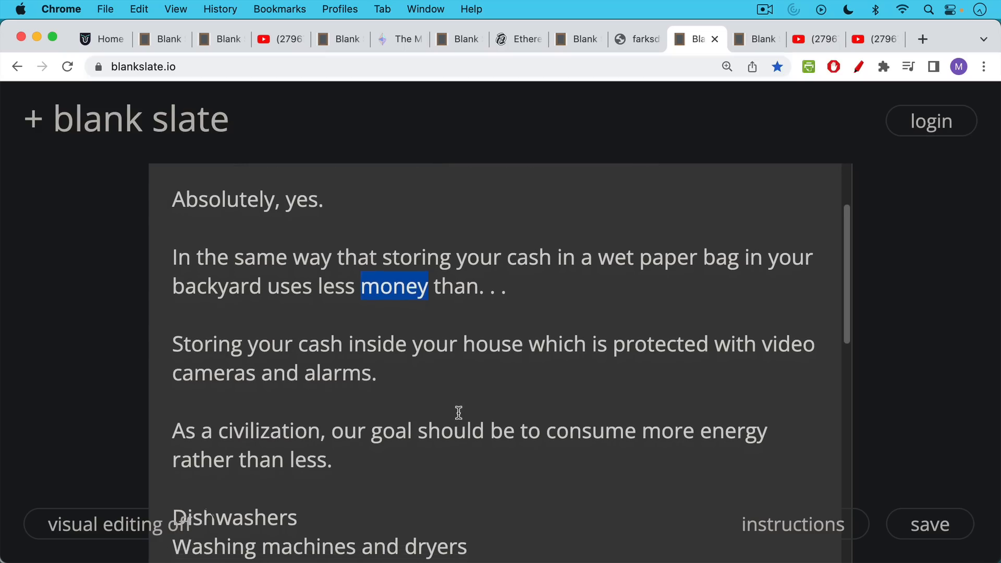
scroll("down", 3)
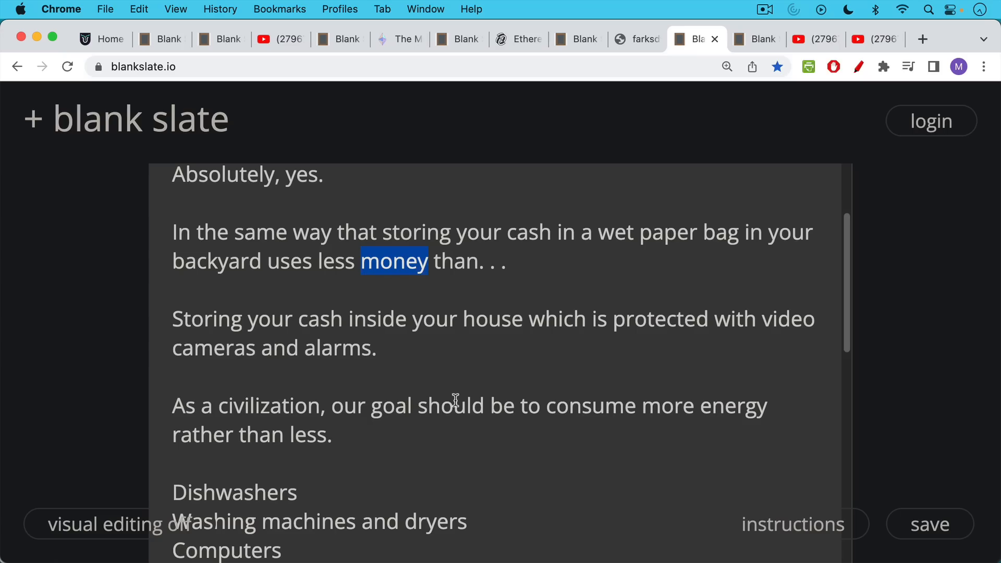
scroll("down", 3)
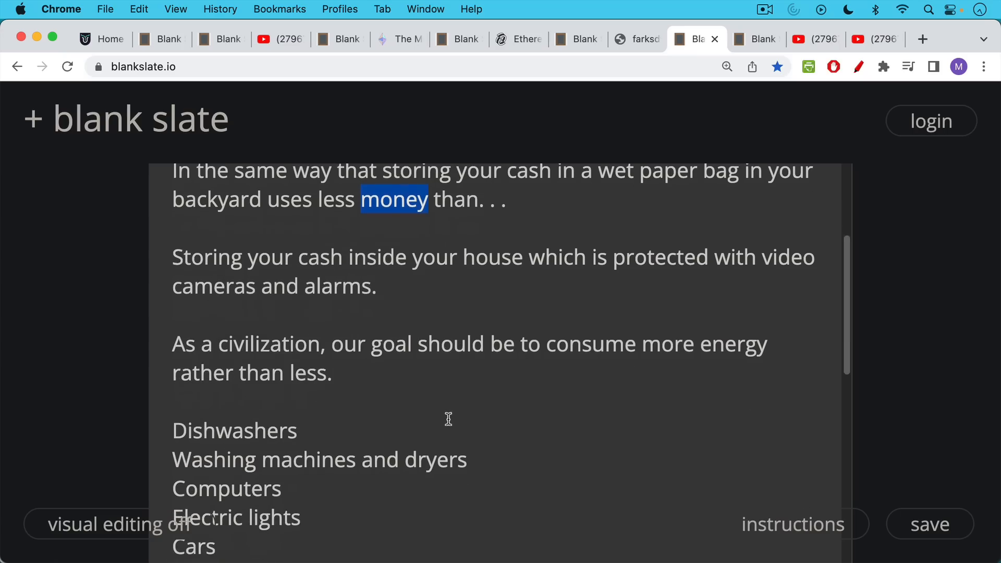
mouse_move(446, 421)
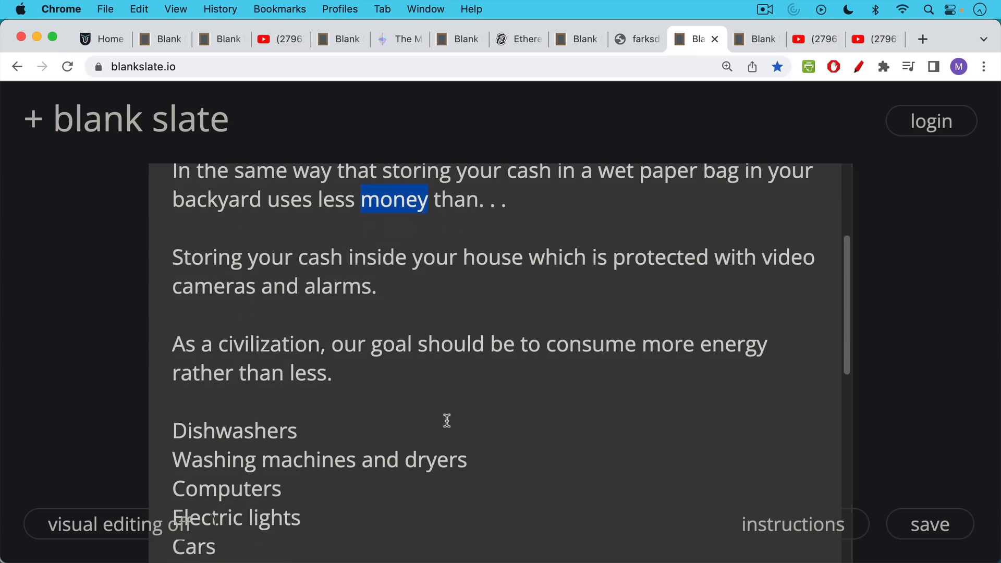
scroll("down", 3)
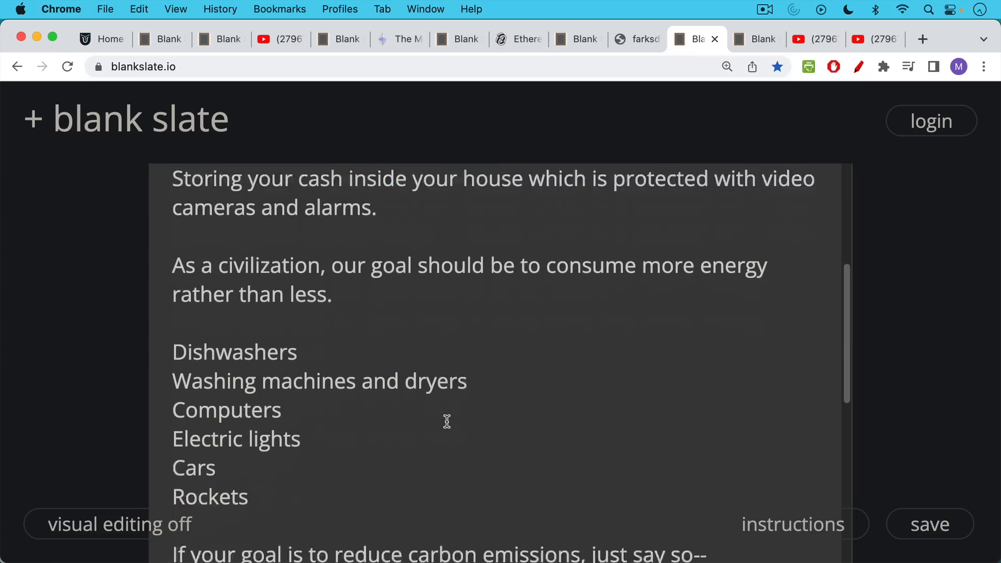
scroll("down", 3)
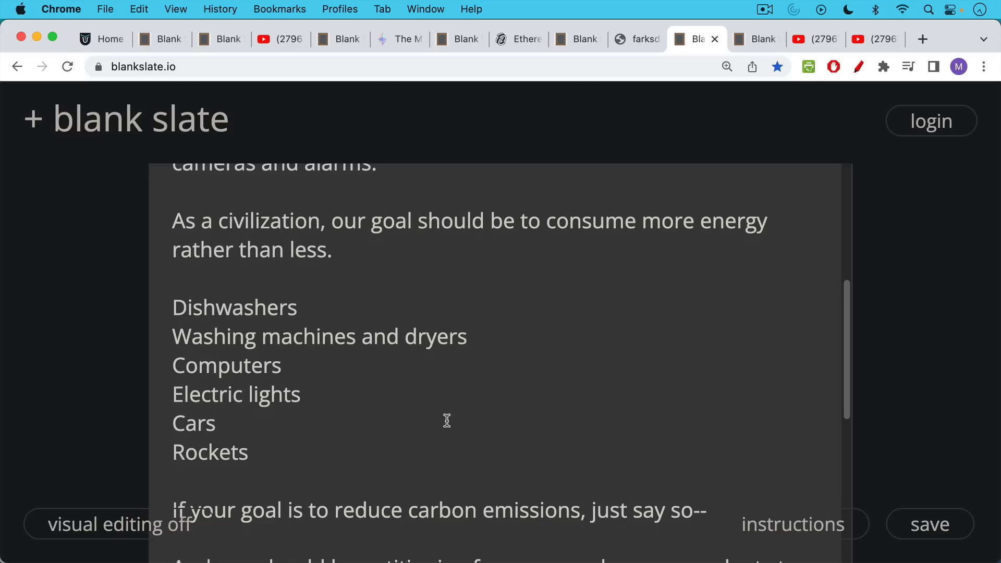
mouse_move(443, 417)
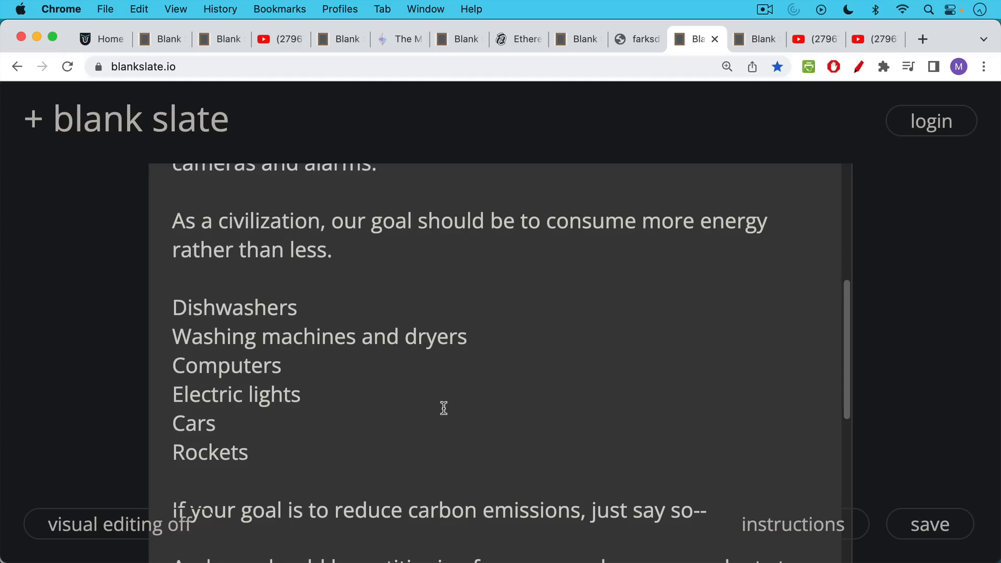
mouse_move(444, 404)
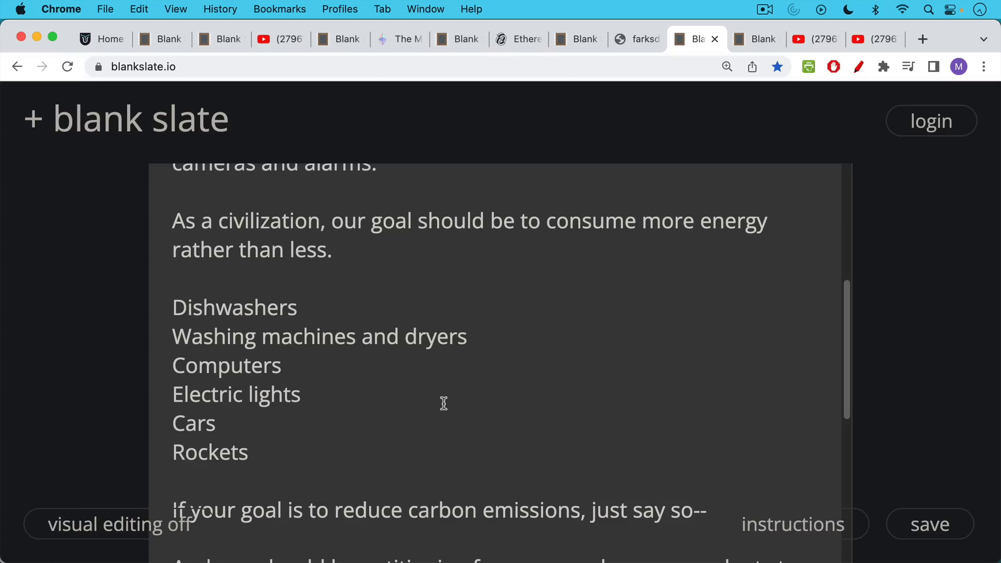
scroll("down", 3)
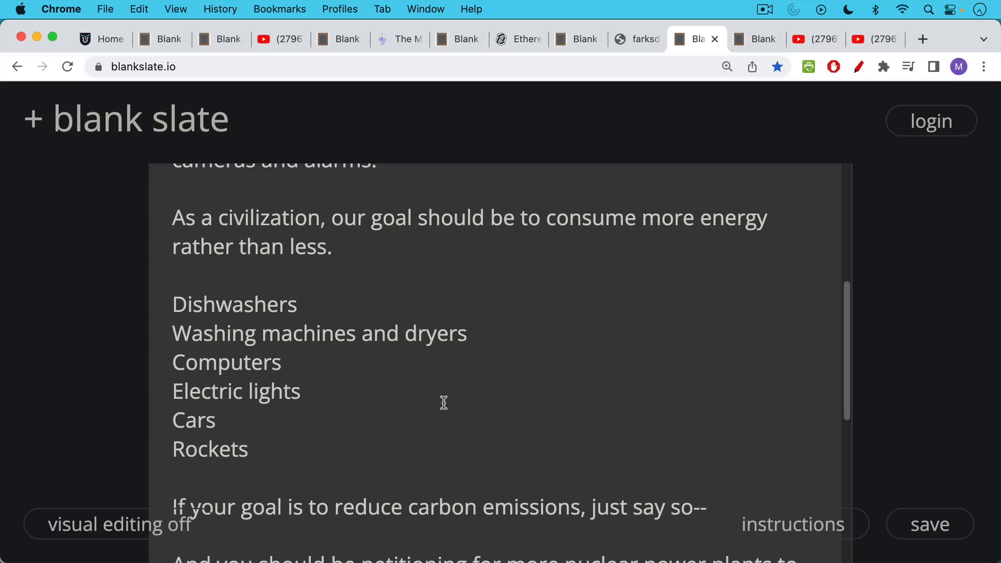
mouse_move(391, 368)
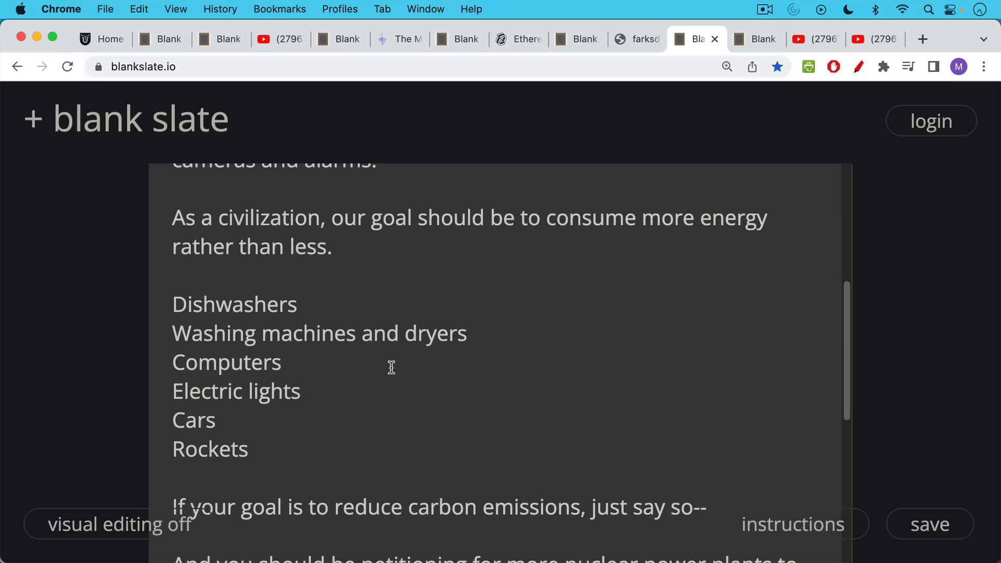
mouse_move(394, 356)
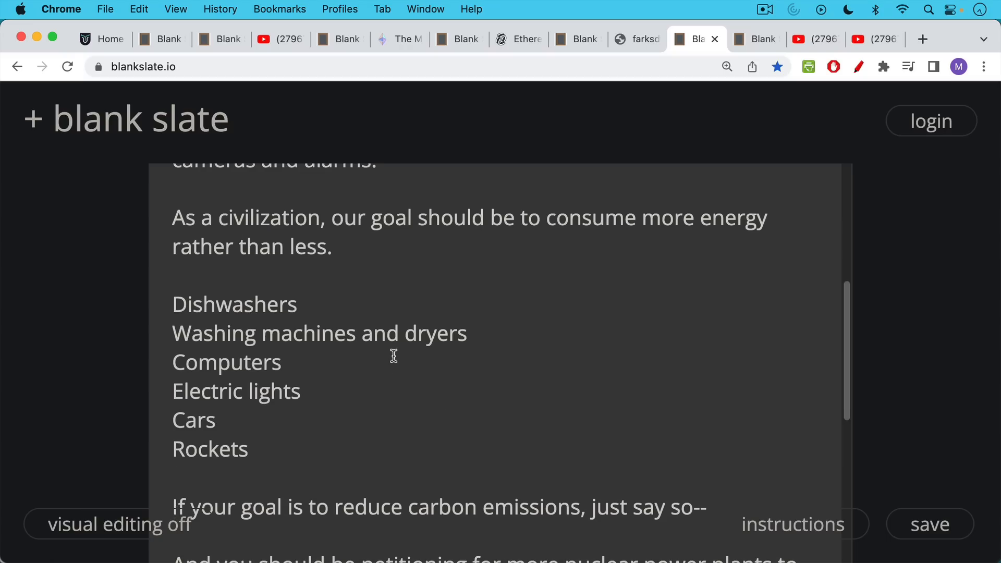
mouse_move(429, 332)
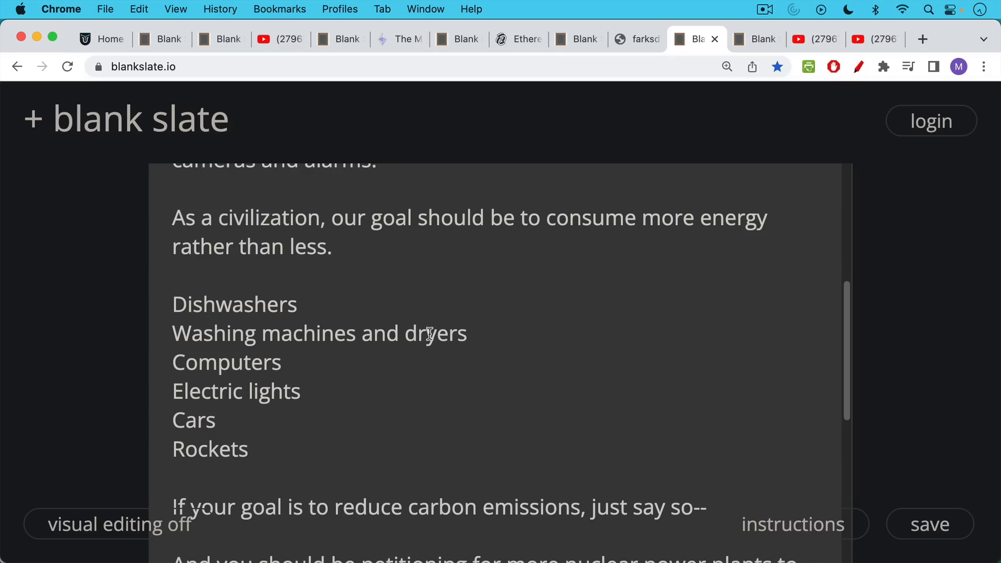
mouse_move(434, 392)
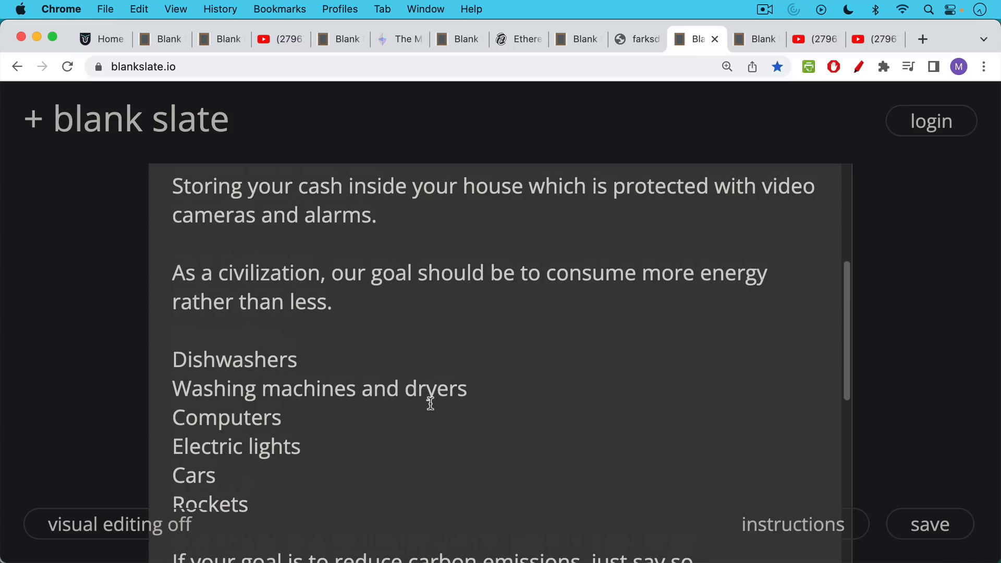
scroll("down", 3)
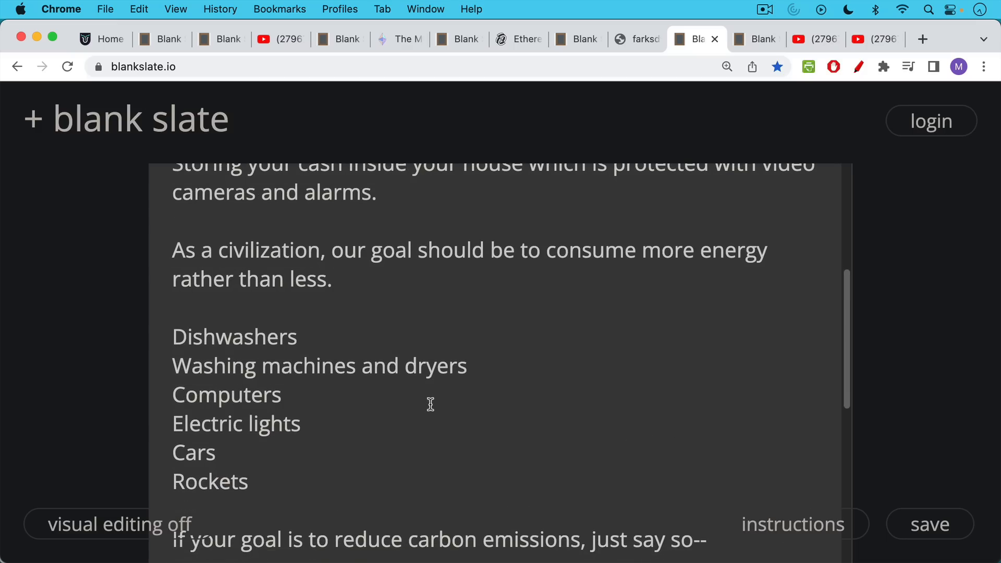
mouse_move(429, 394)
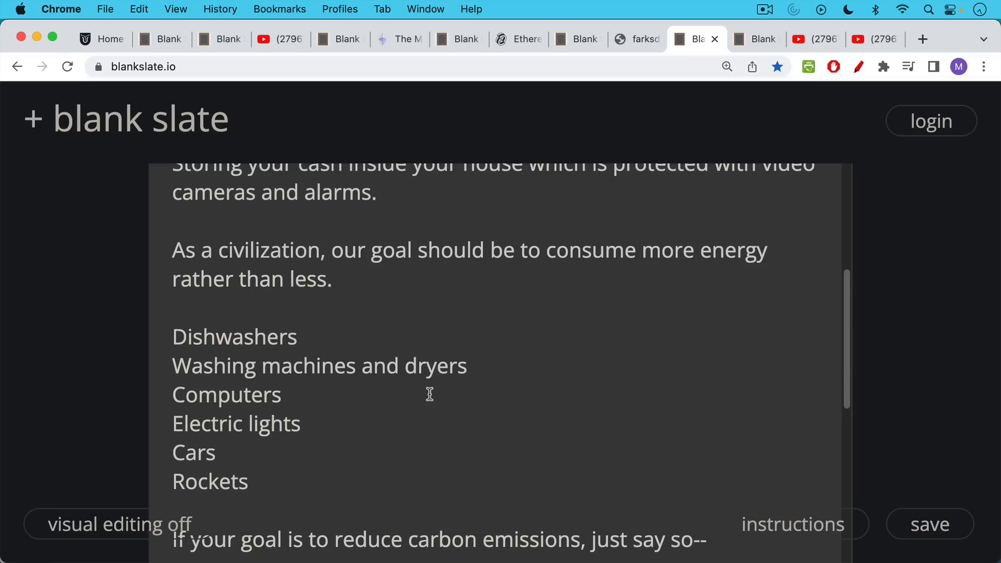
mouse_move(424, 400)
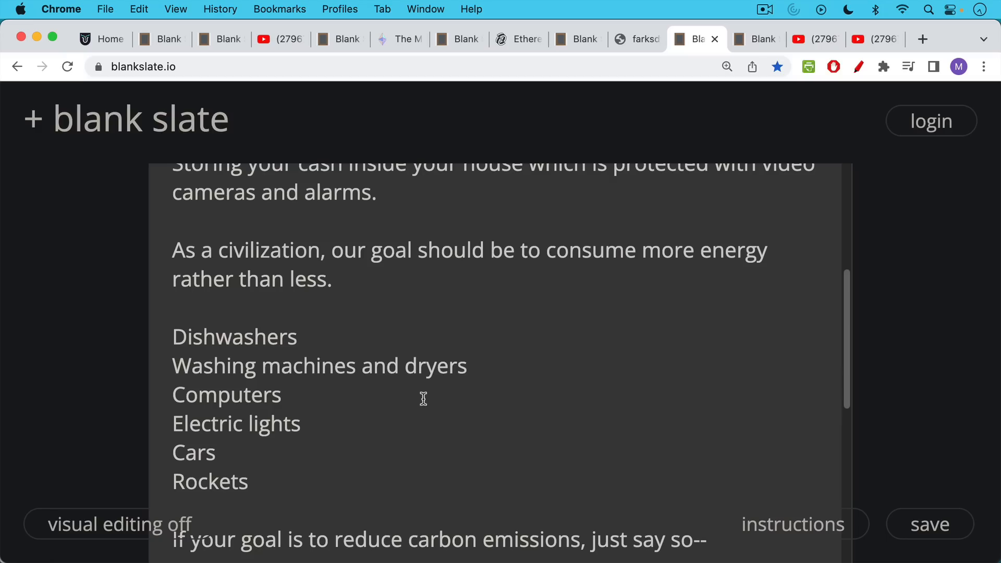
scroll("down", 3)
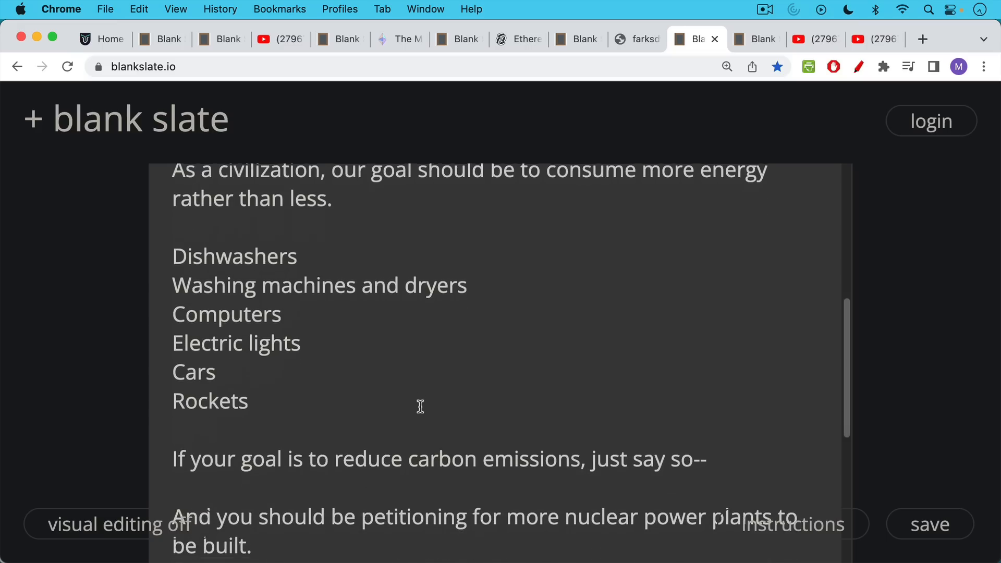
scroll("down", 3)
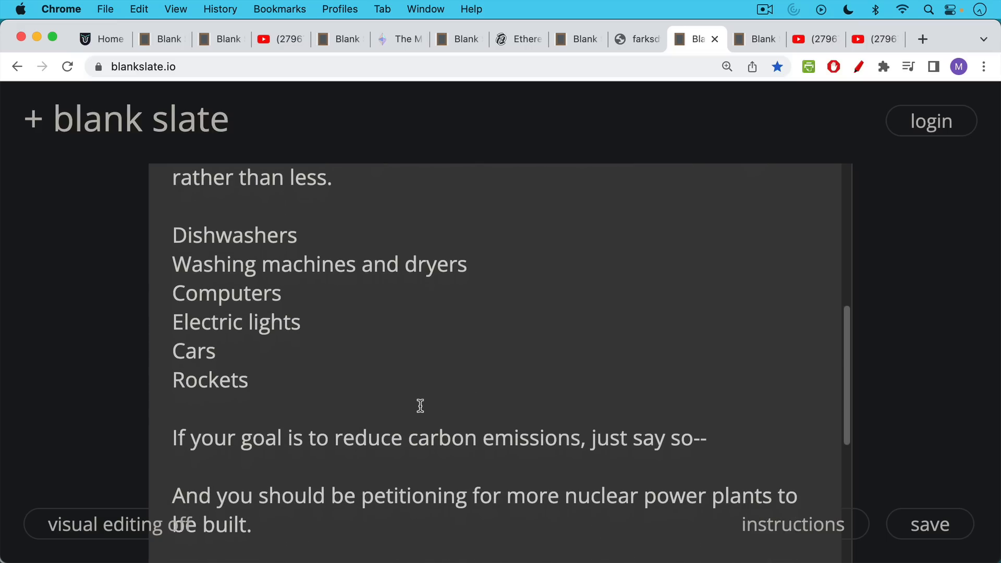
scroll("down", 3)
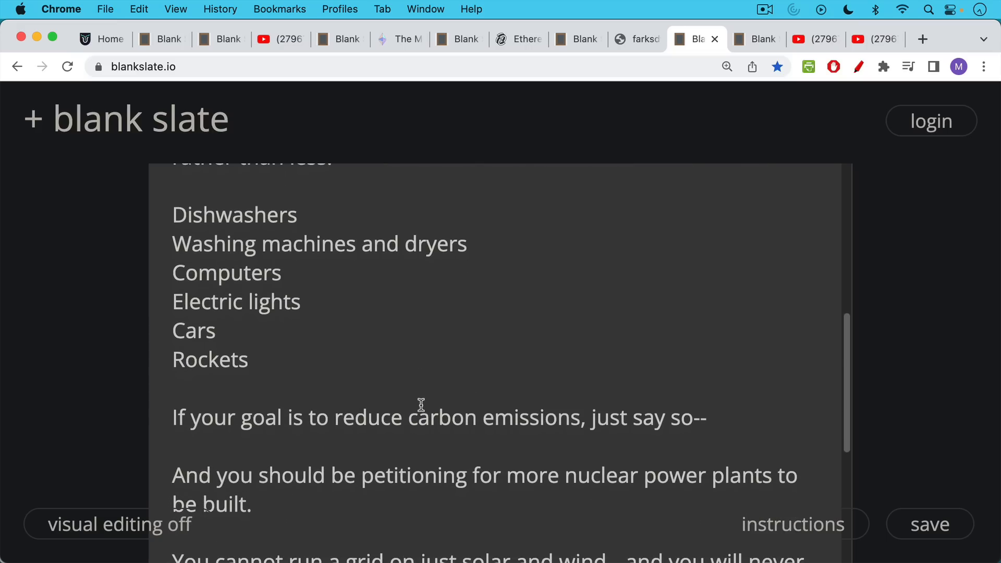
scroll("down", 3)
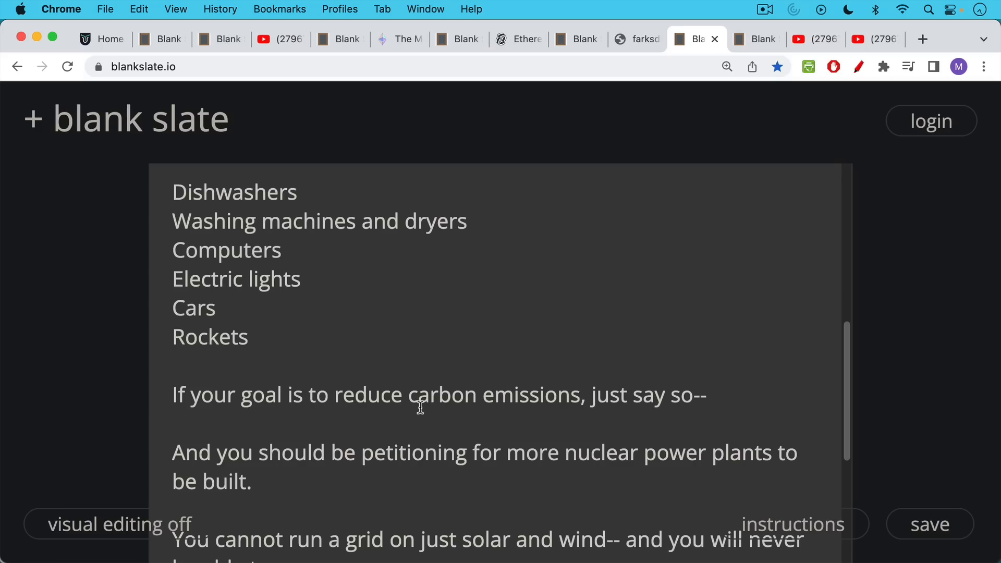
scroll("down", 3)
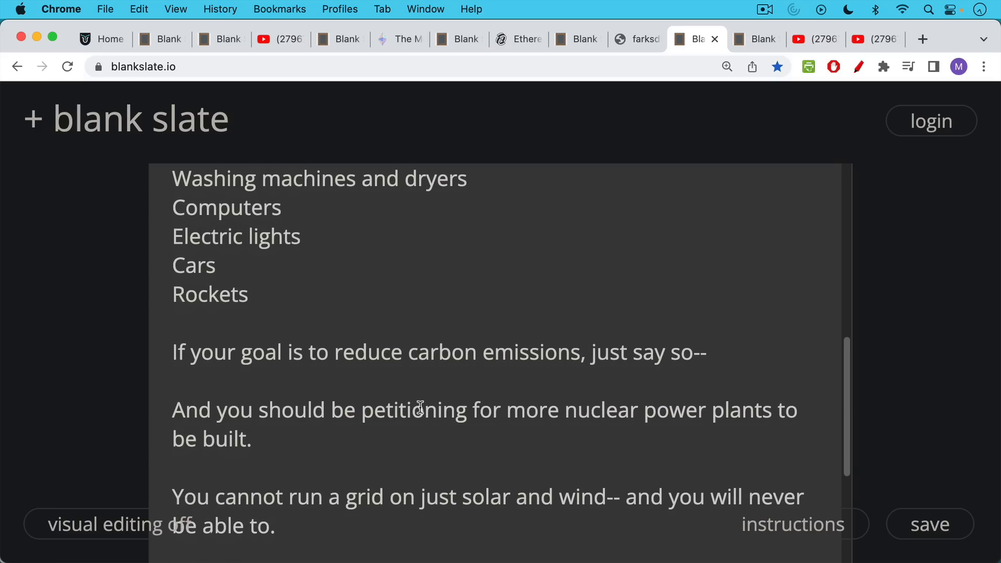
scroll("down", 3)
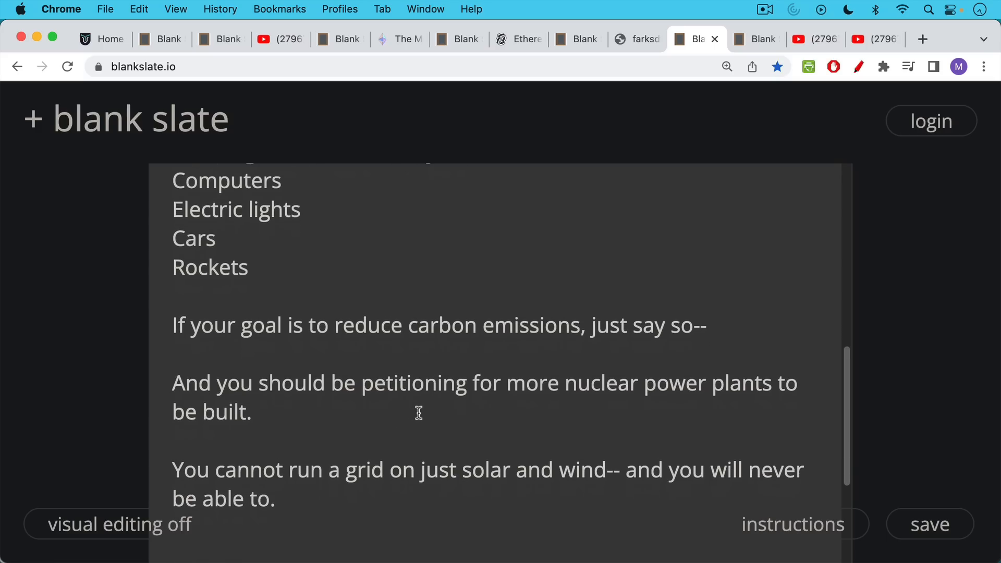
scroll("down", 3)
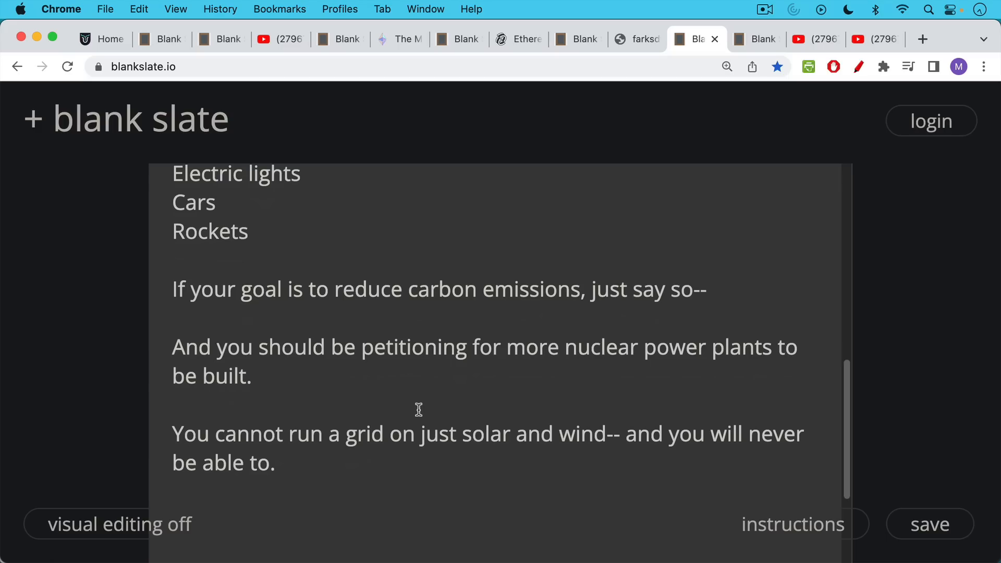
mouse_move(418, 400)
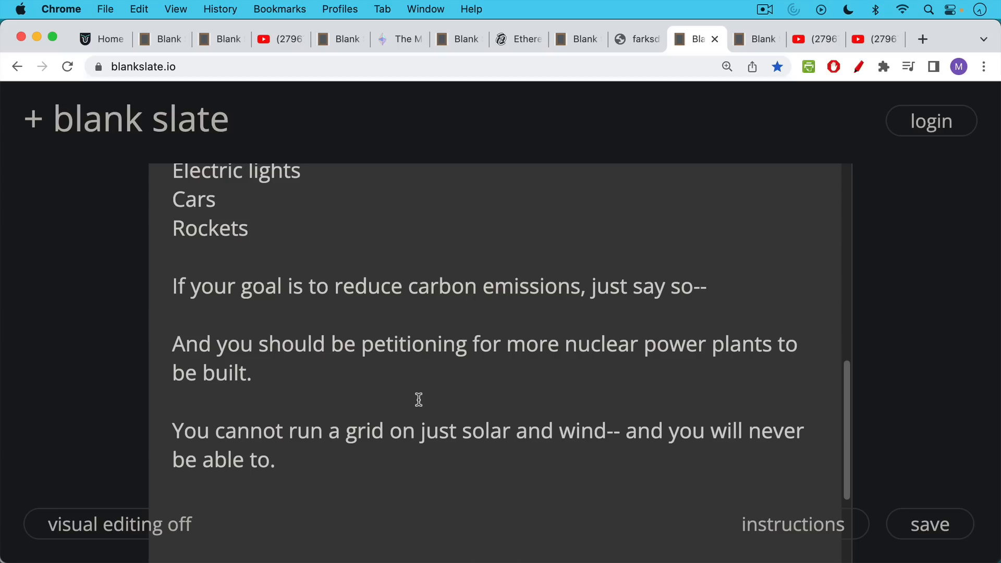
mouse_move(408, 405)
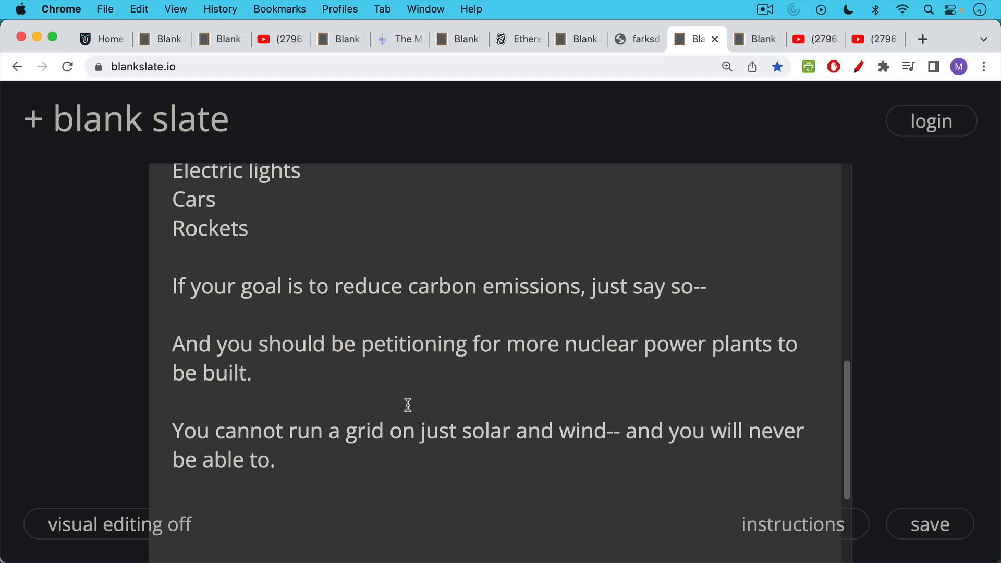
scroll("up", 3)
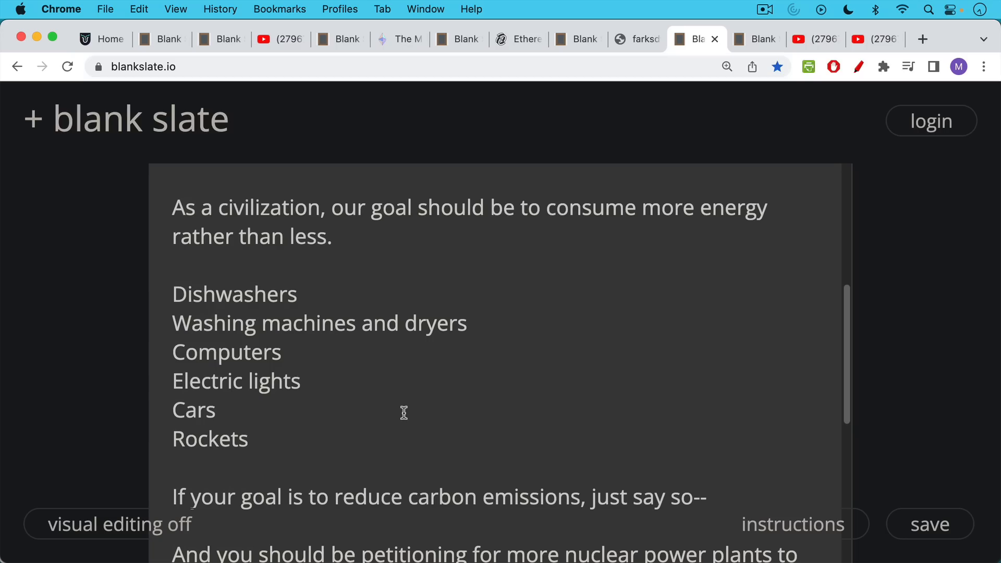
mouse_move(568, 298)
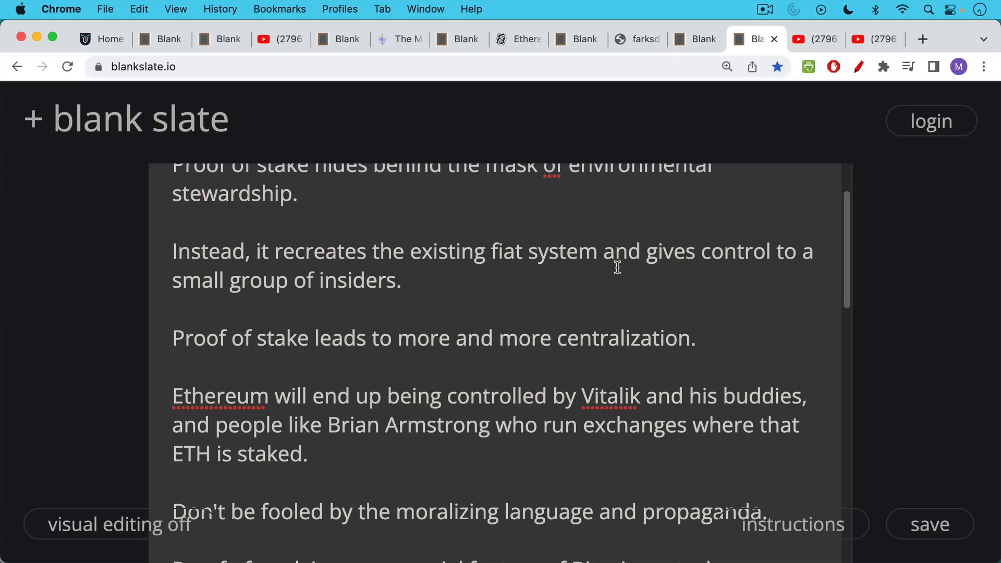
mouse_move(589, 268)
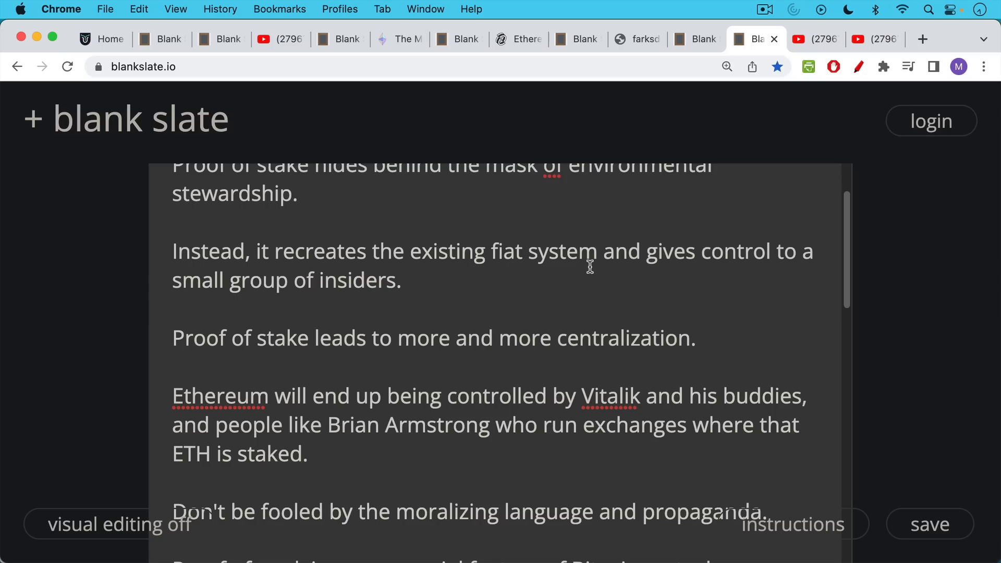
Scroll the Merge notes down to the proof of work versus proof of stake fake-chain comparison.
scroll("down", 3)
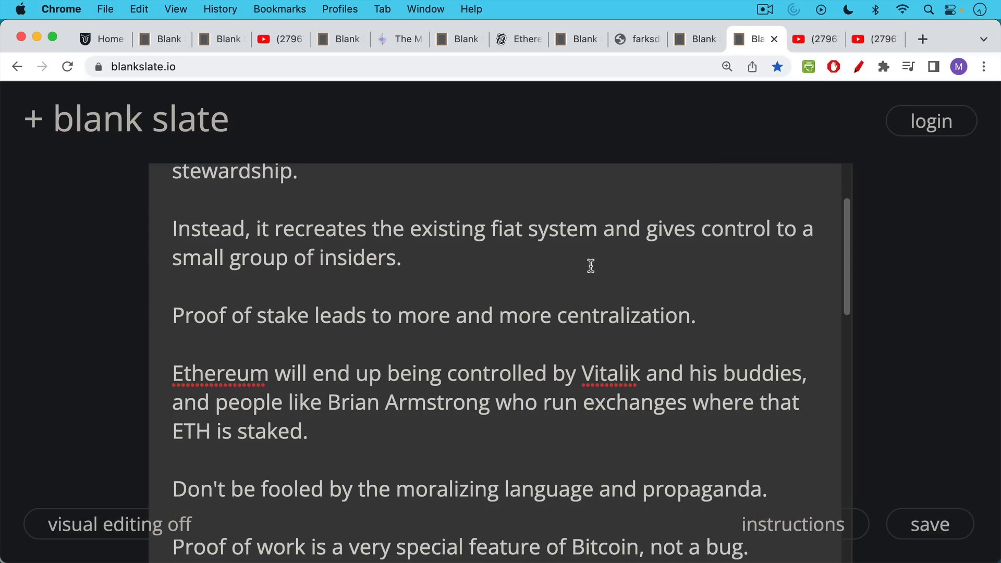
mouse_move(591, 262)
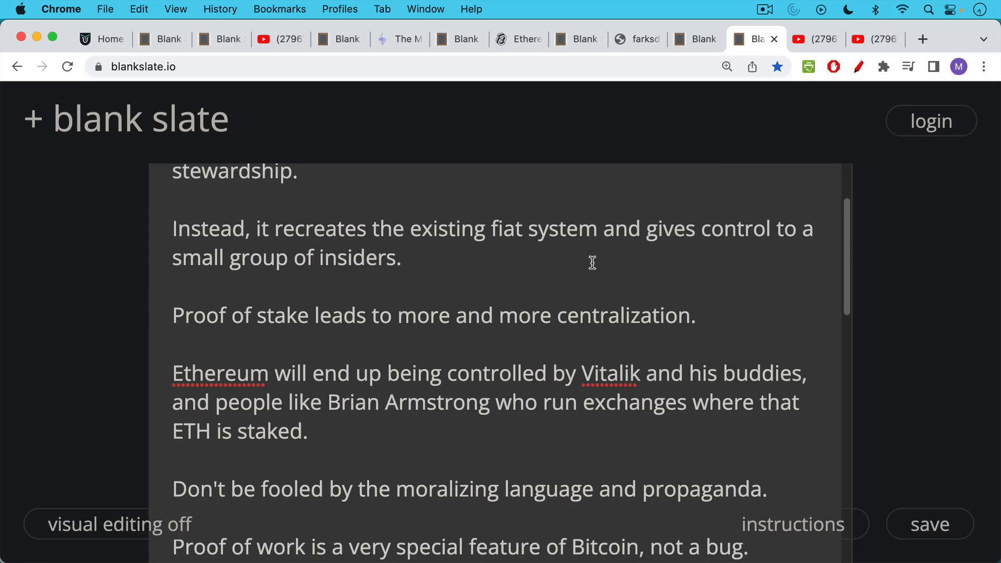
scroll("down", 3)
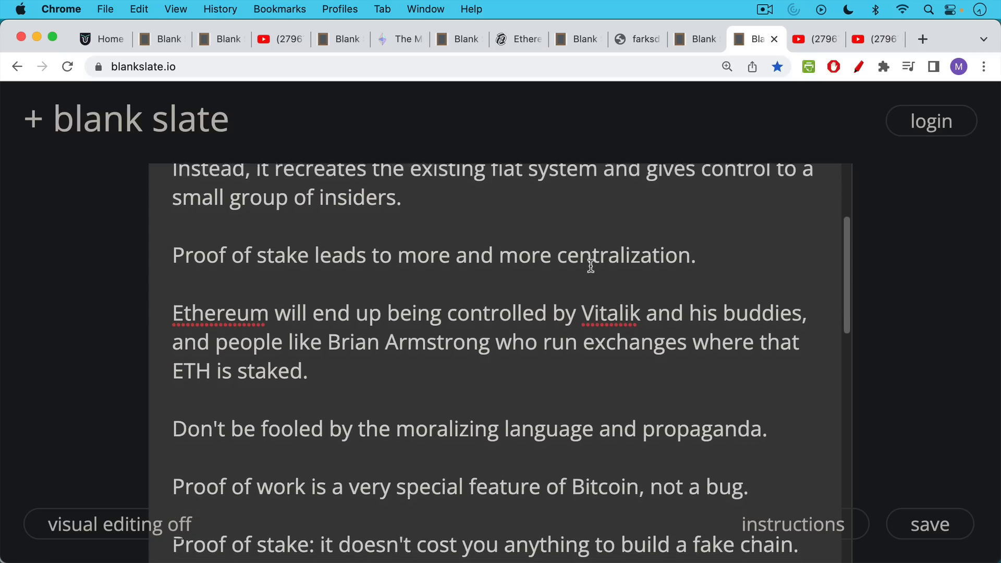
scroll("down", 3)
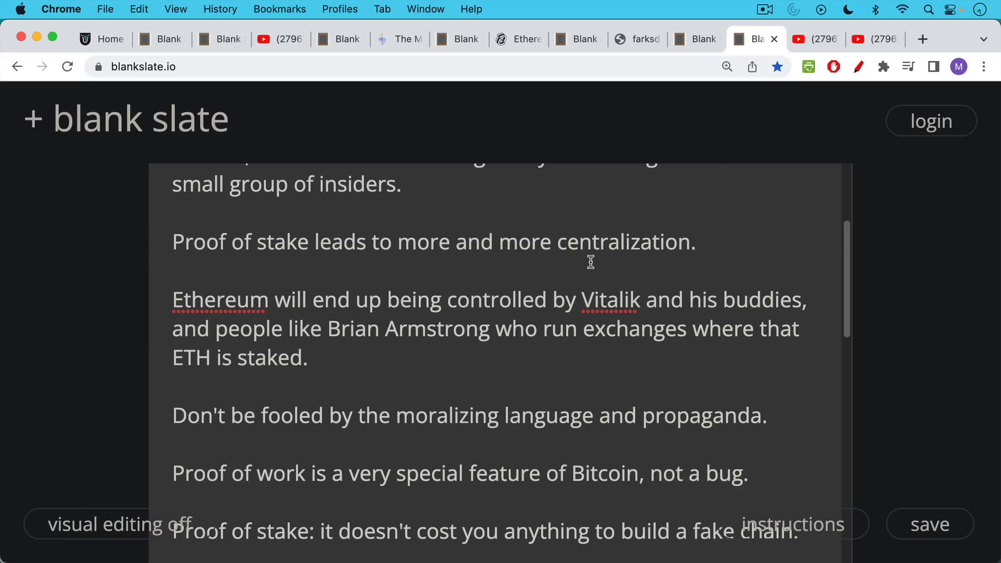
scroll("down", 3)
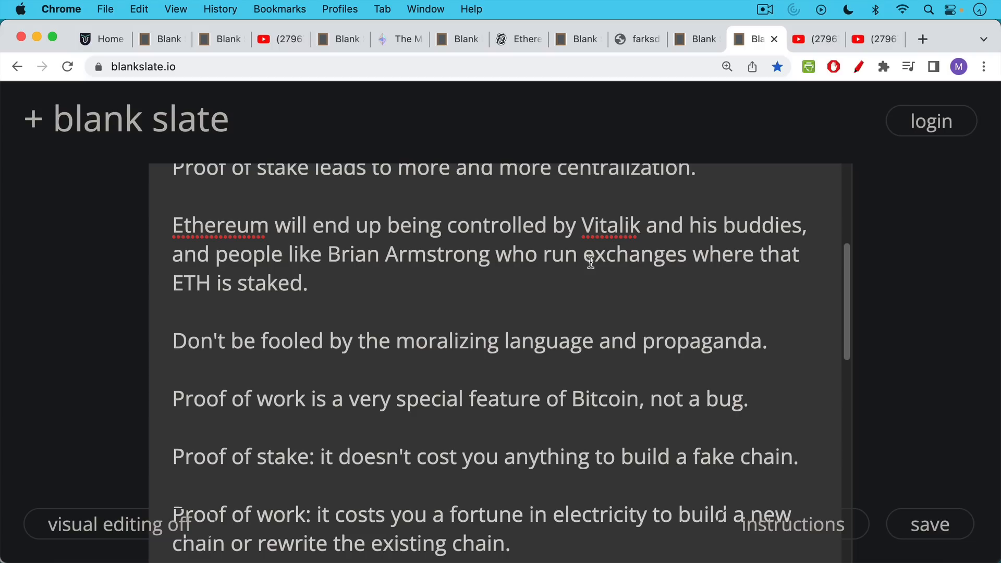
mouse_move(588, 264)
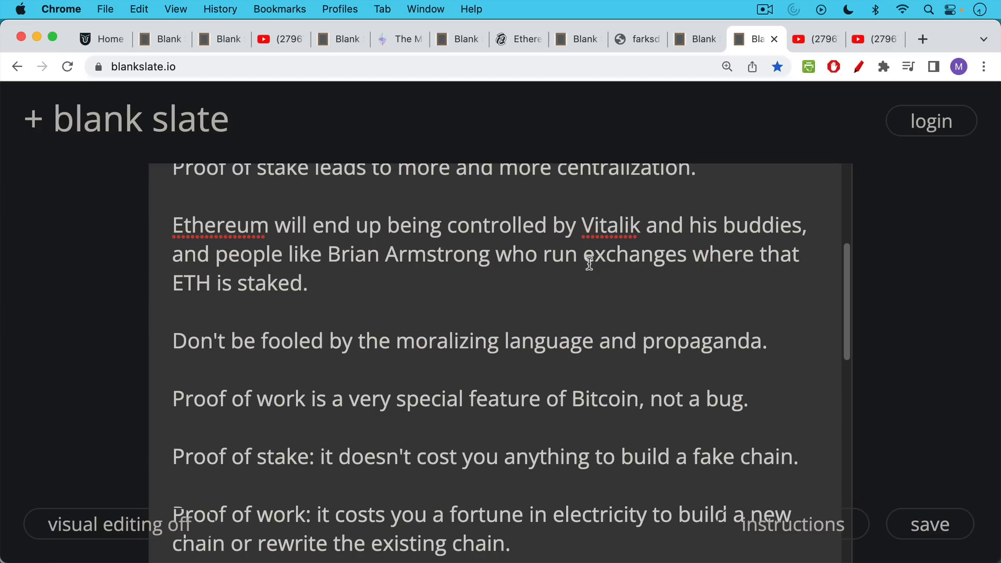
mouse_move(588, 253)
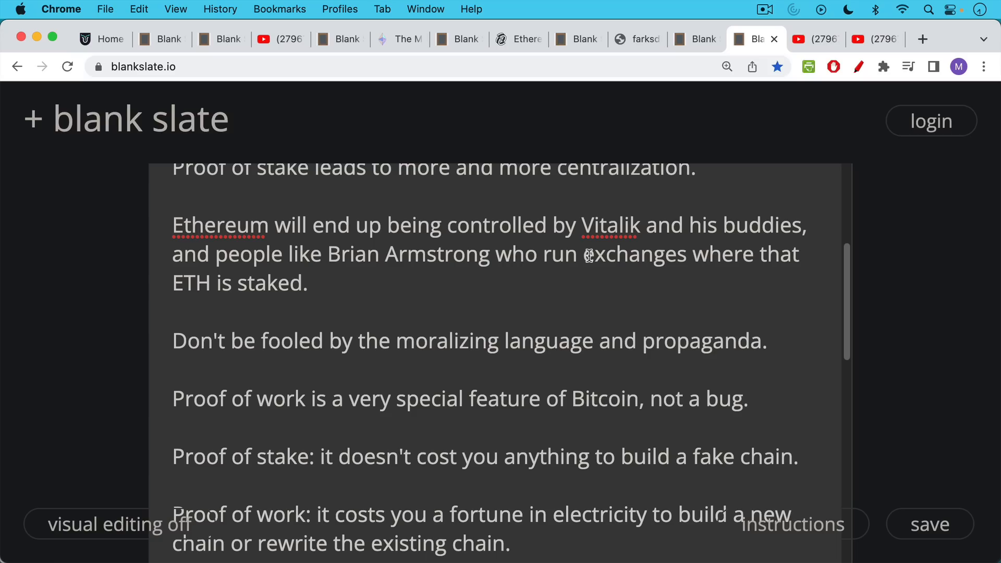
mouse_move(575, 269)
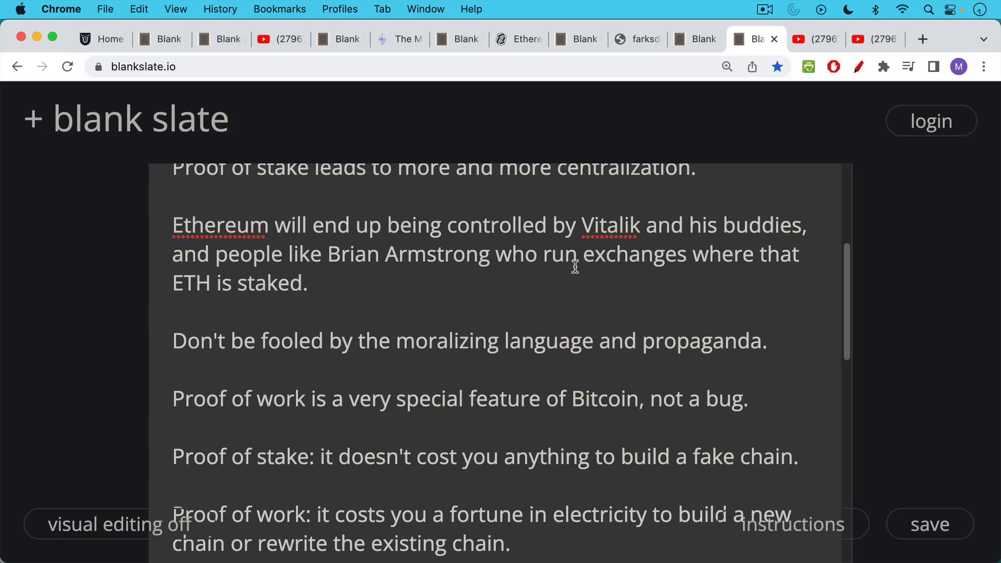
Scroll down to the network-partition problem and the proof-of-work longest-chain paragraph.
scroll("down", 3)
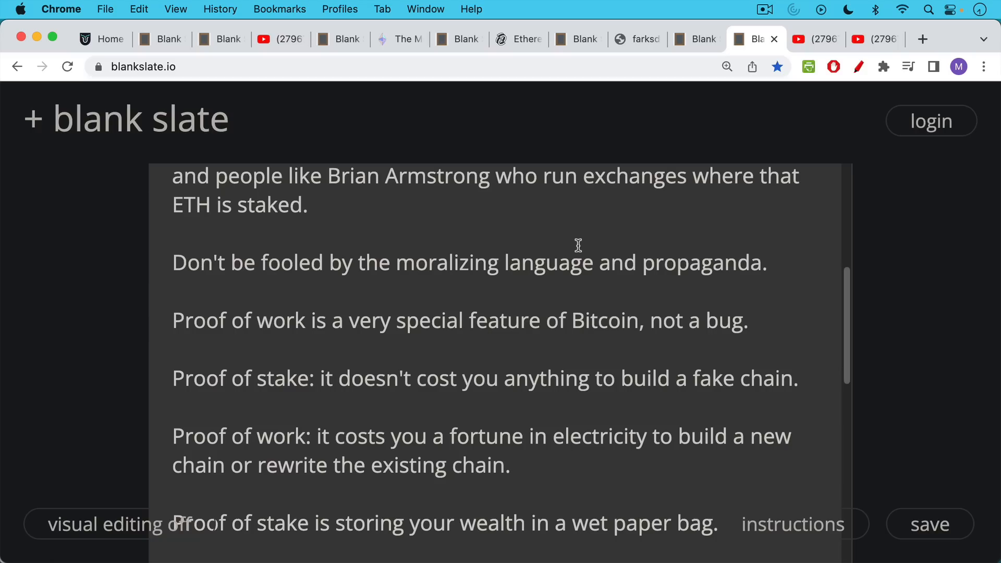
mouse_move(575, 244)
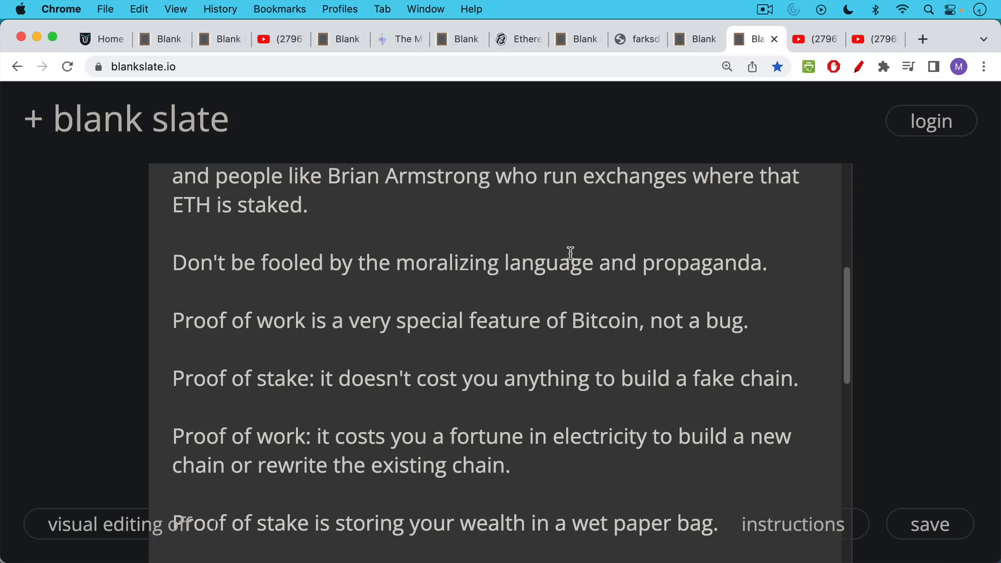
scroll("down", 3)
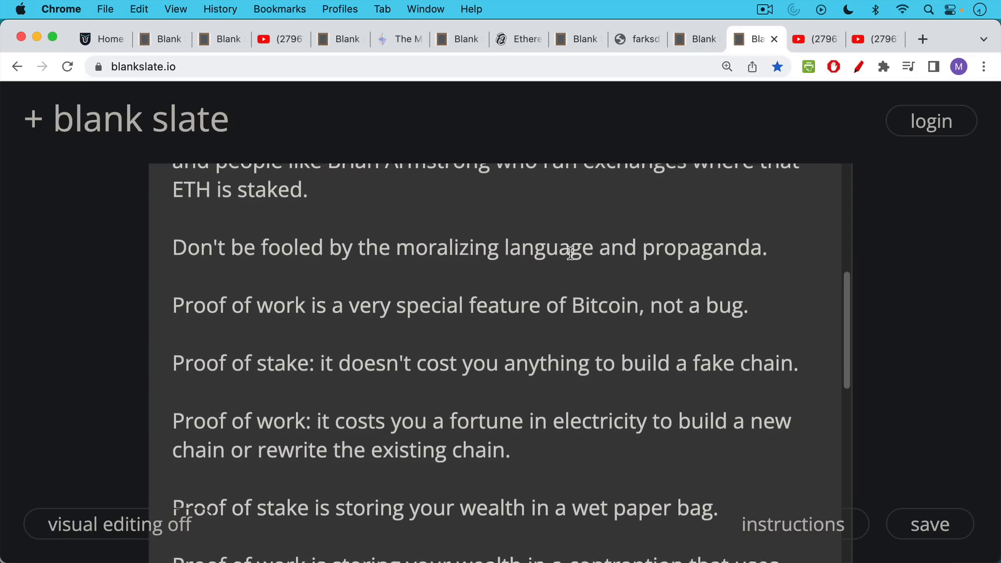
scroll("down", 3)
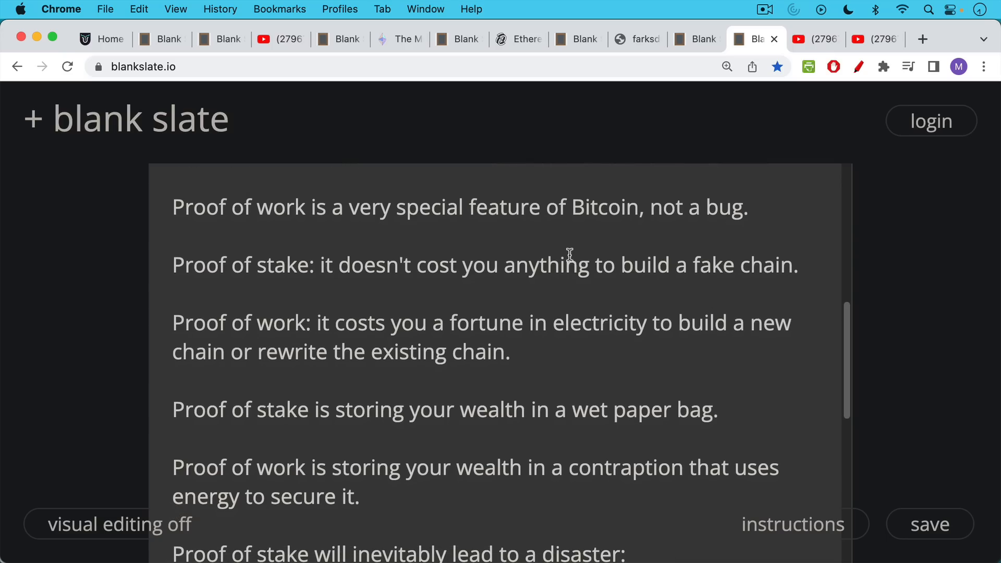
scroll("down", 3)
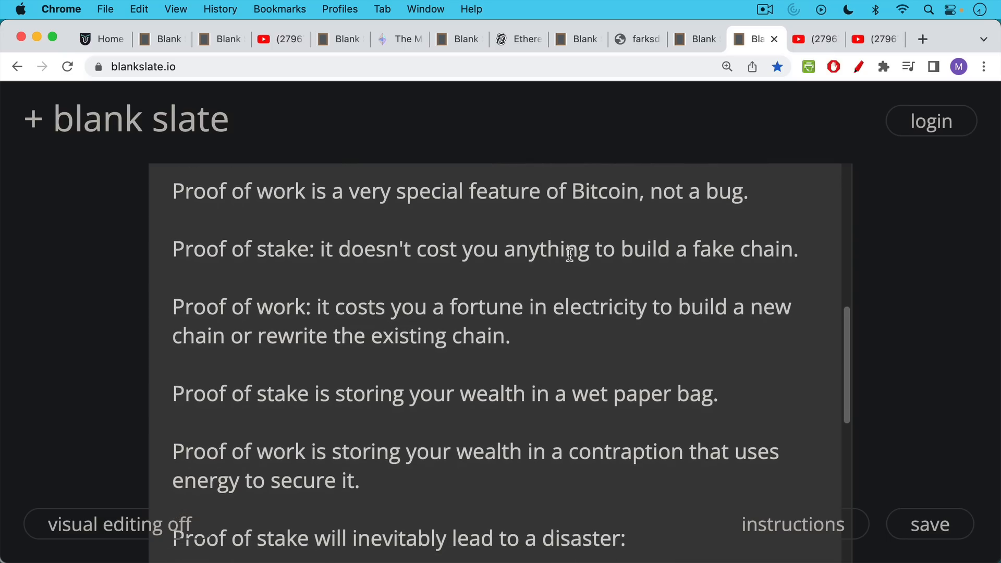
scroll("down", 3)
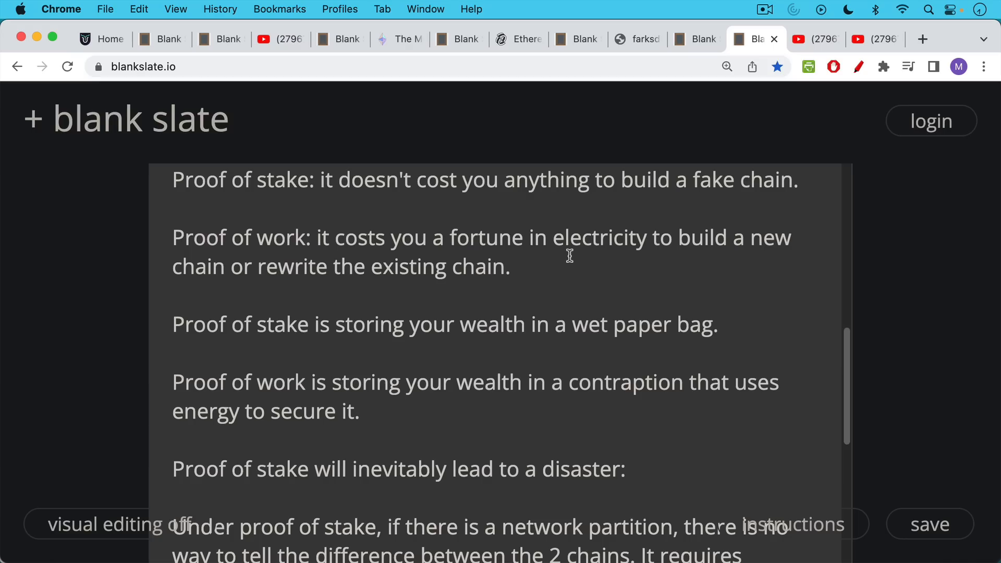
scroll("down", 3)
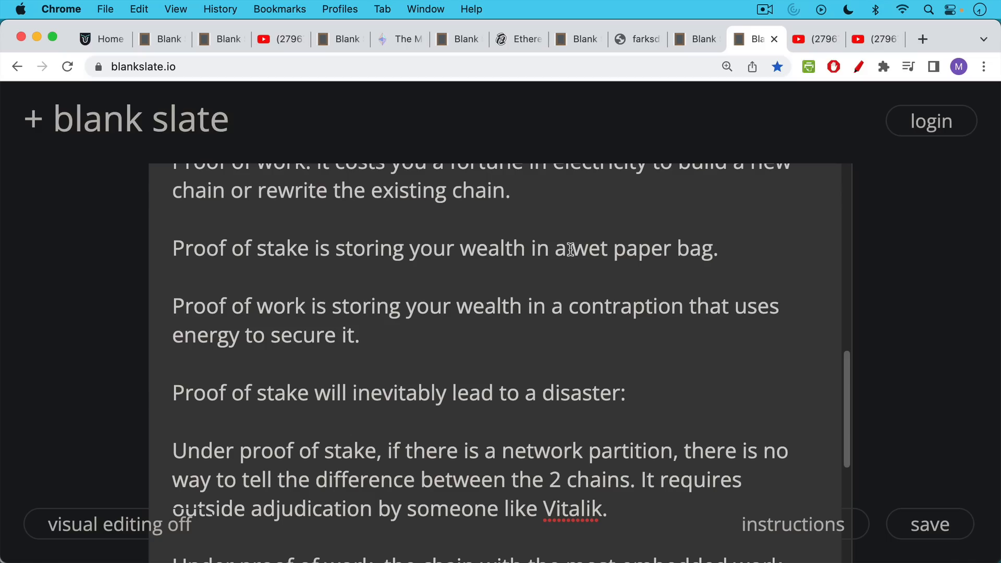
scroll("down", 3)
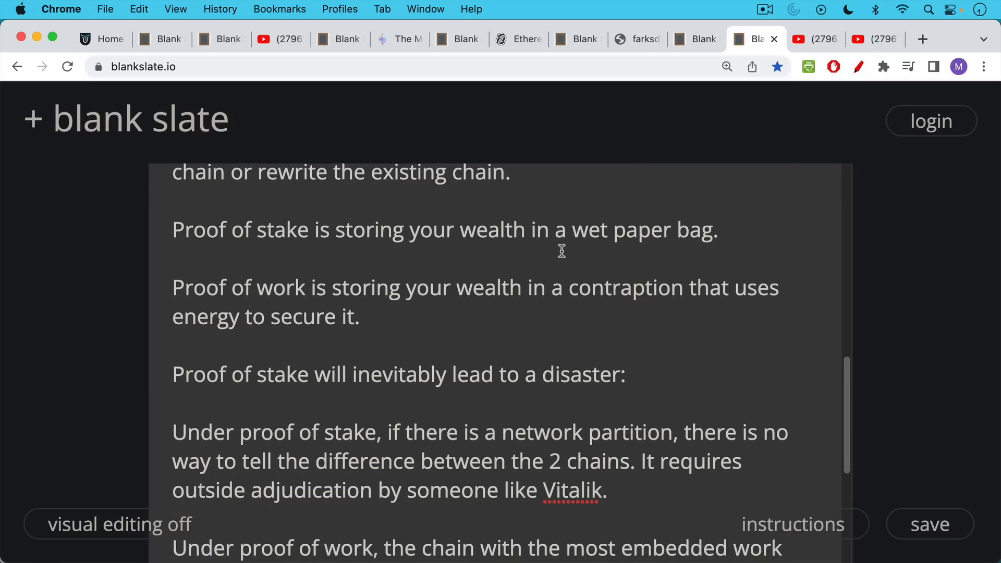
scroll("down", 3)
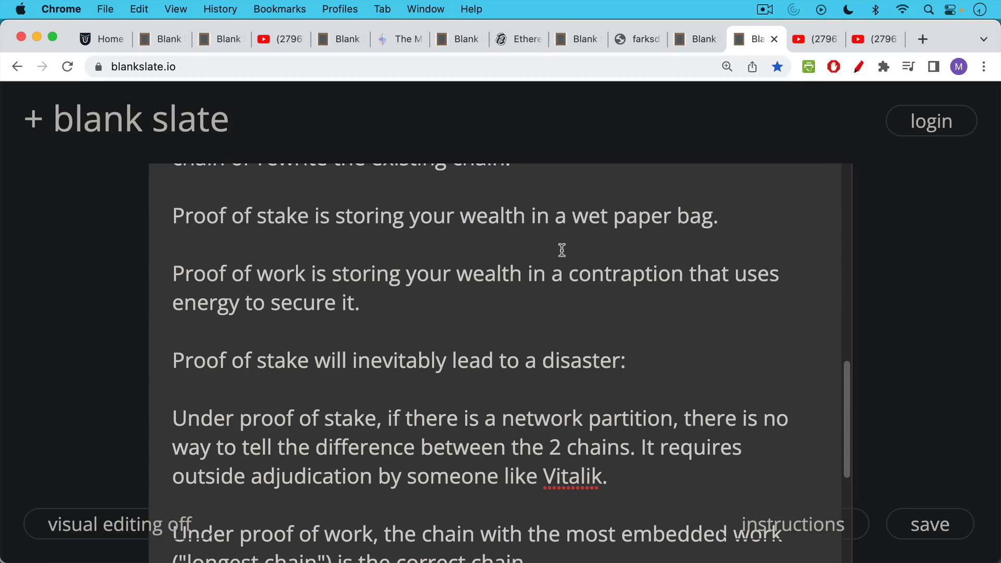
scroll("down", 3)
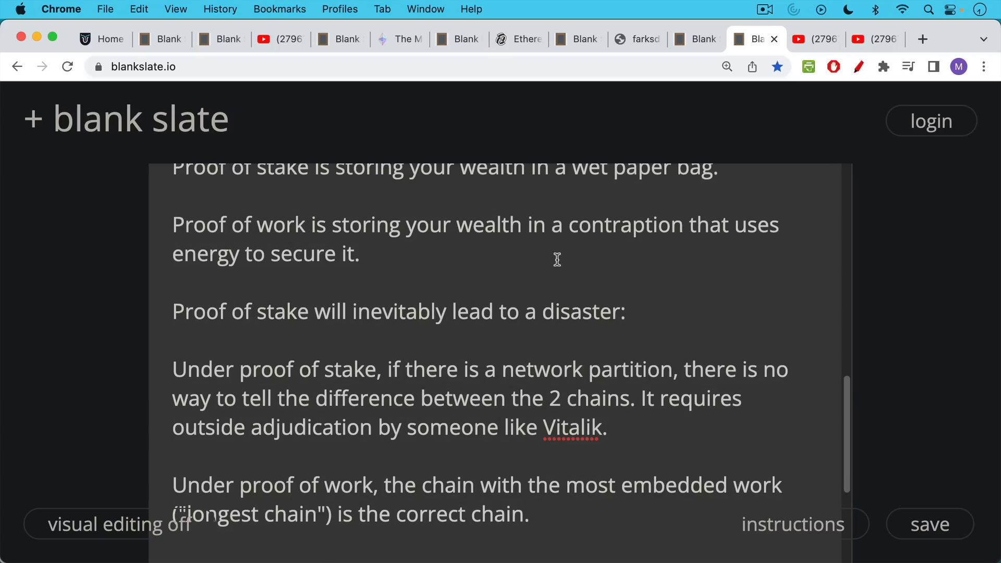
mouse_move(557, 257)
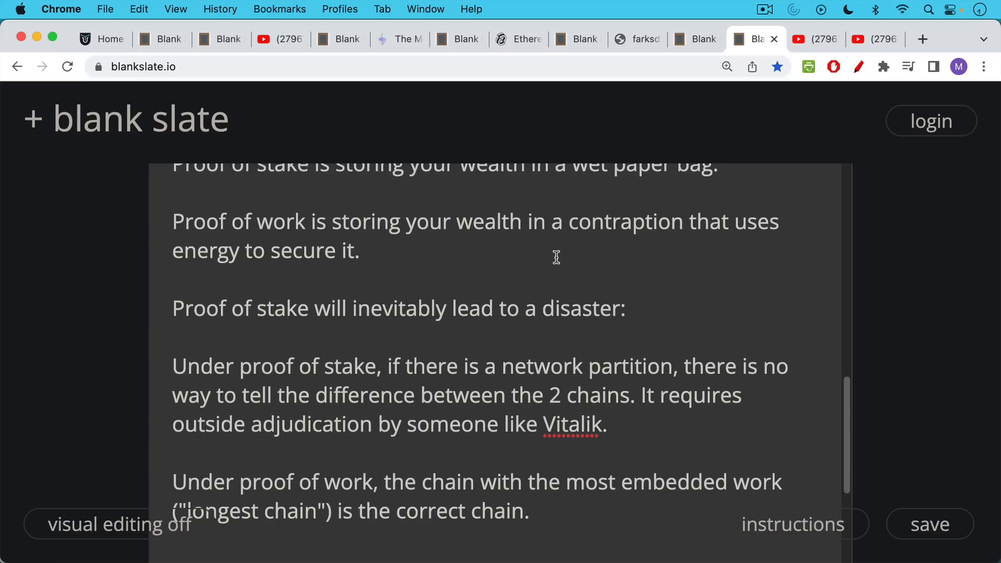
mouse_move(837, 48)
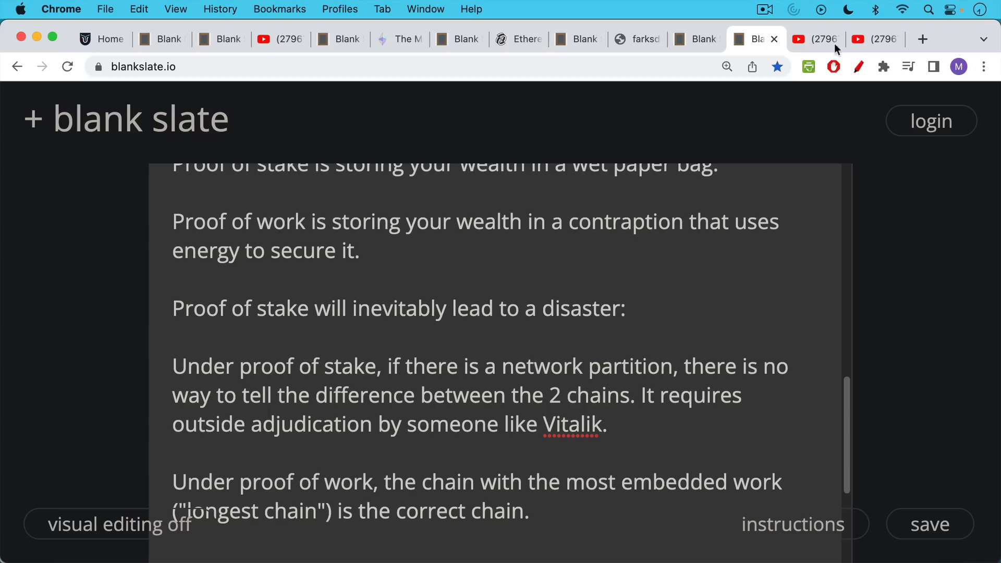
Switch to the YouTube tab showing Trader University's 'Is This How Ethereum Dies?' video.
left_click(814, 40)
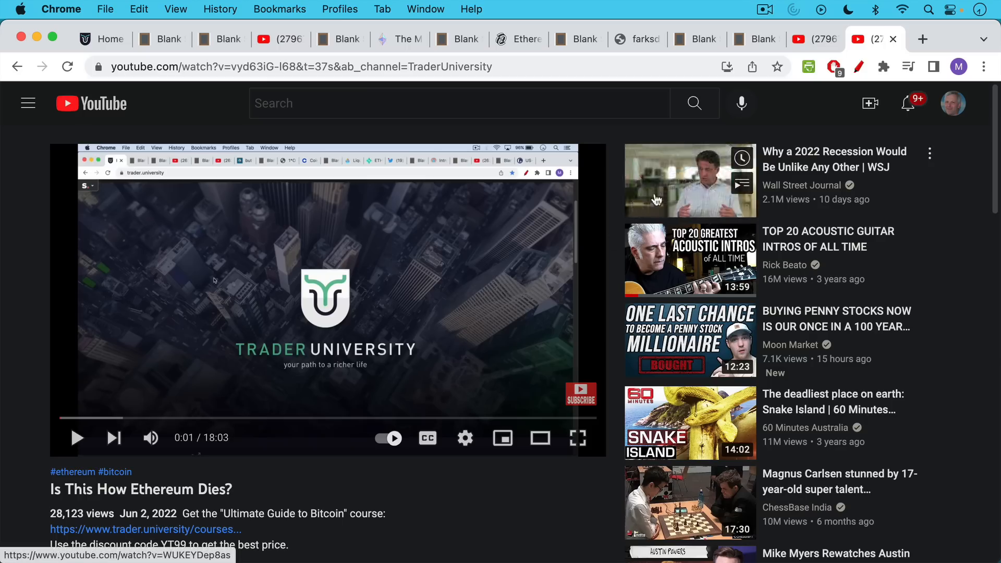
mouse_move(548, 263)
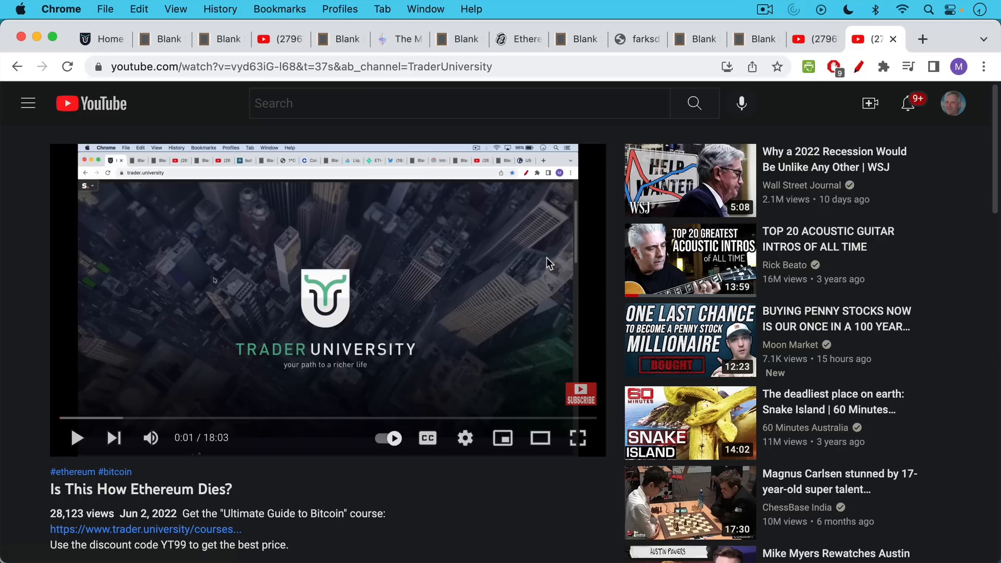